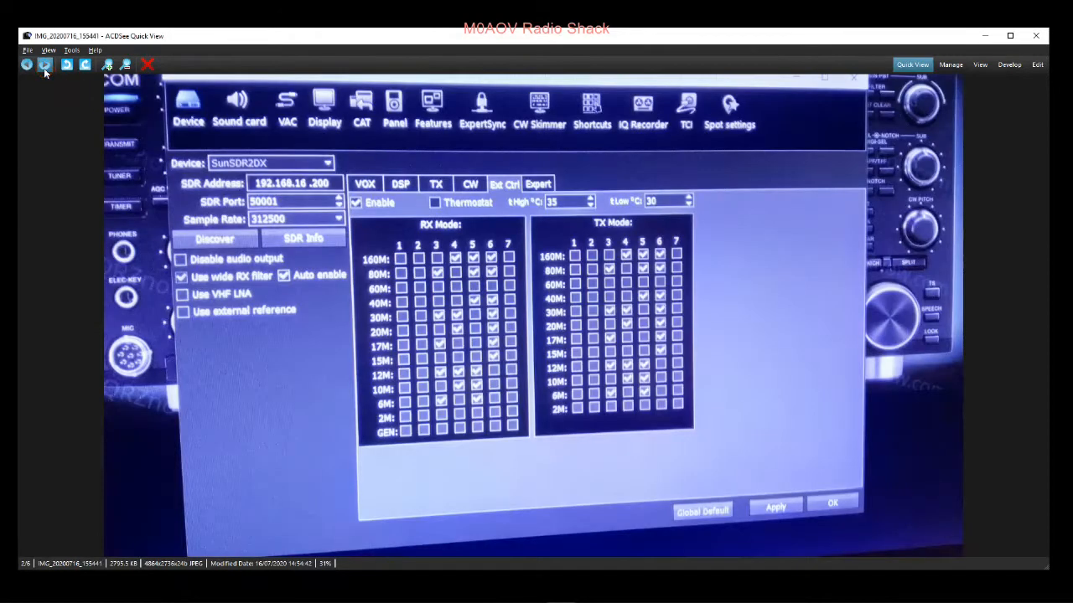
Advance through the amplifier photos to image 5, the standby screen with CAT set to Yaesu
click(43, 64)
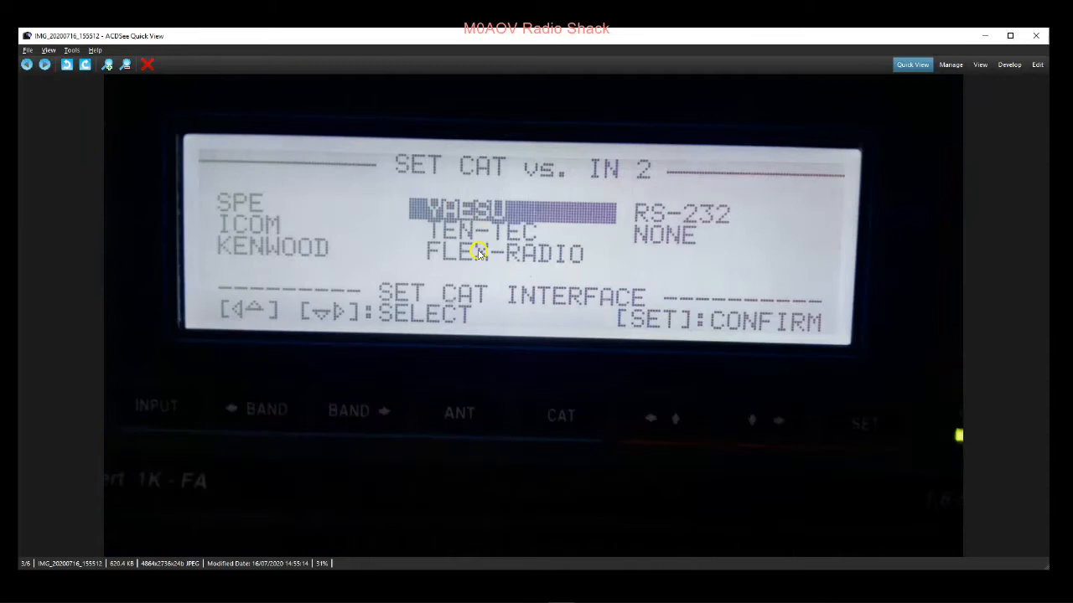
mouse_move(467, 264)
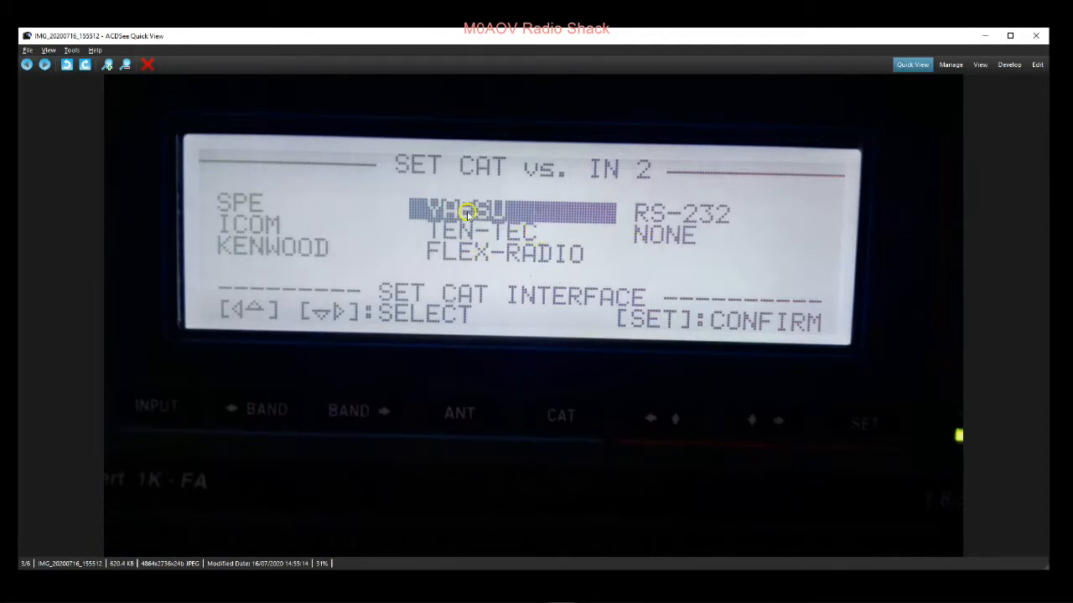
mouse_move(115, 82)
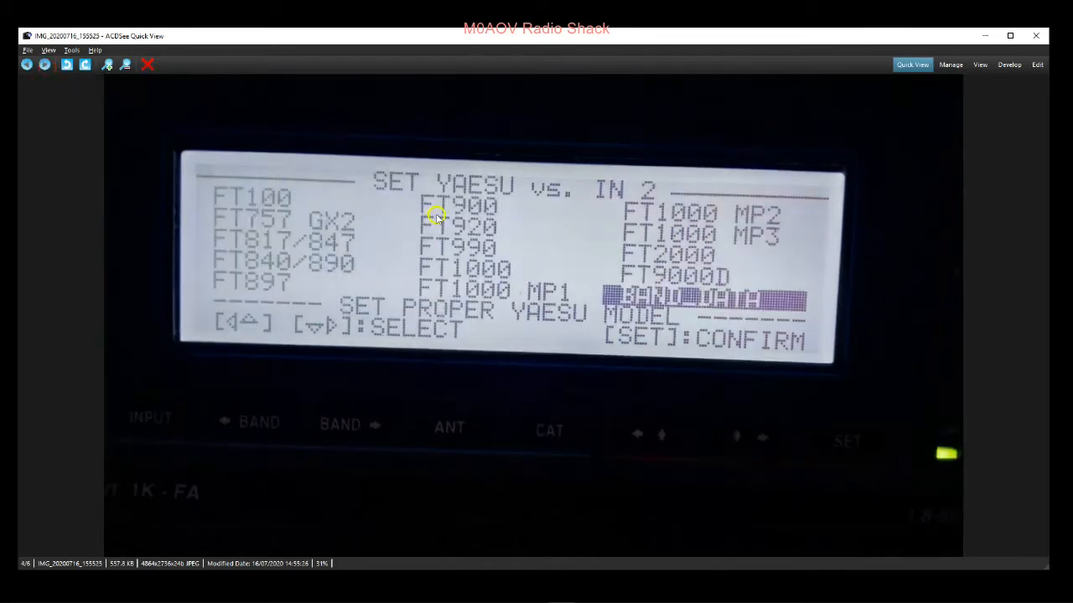
mouse_move(729, 300)
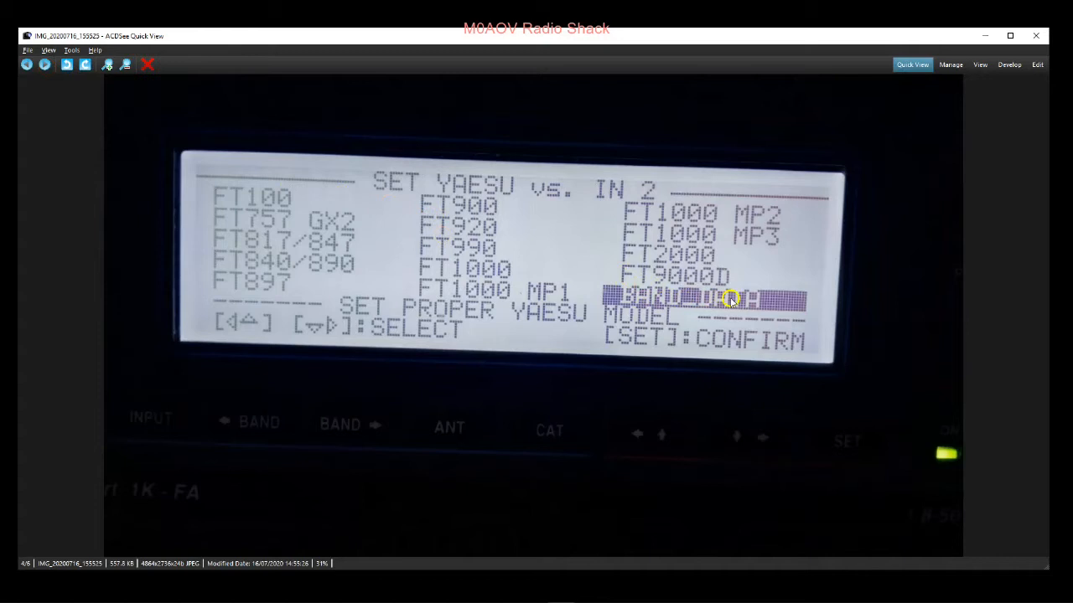
click(43, 65)
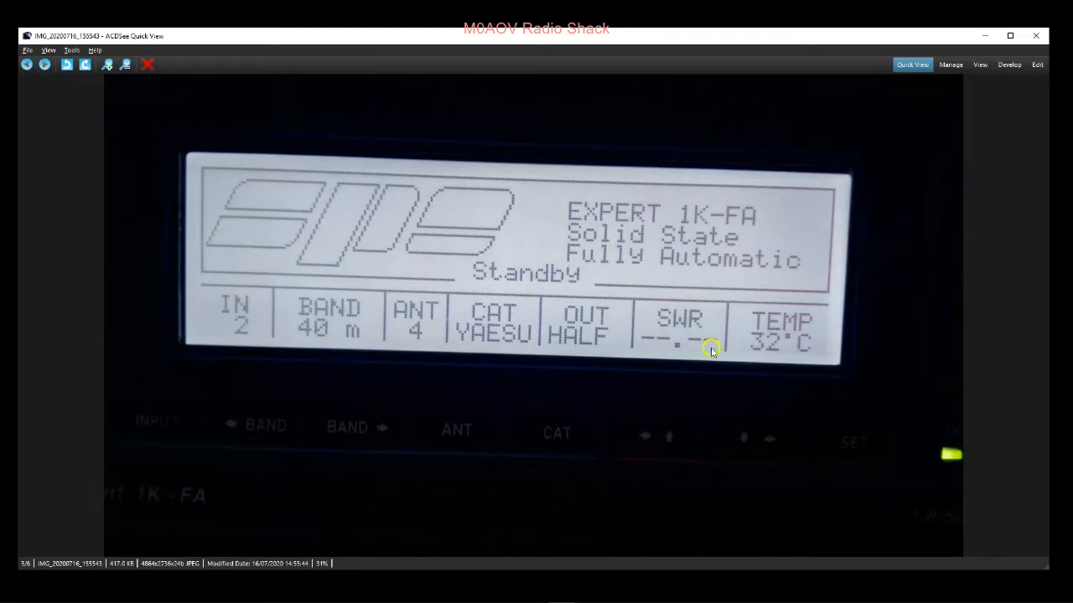
mouse_move(392, 350)
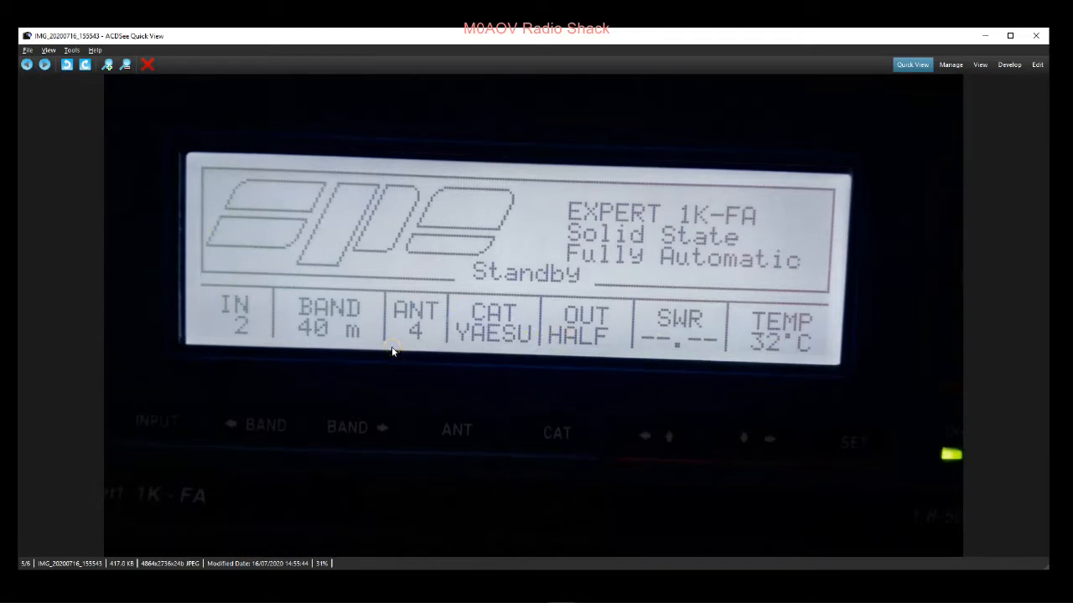
mouse_move(247, 336)
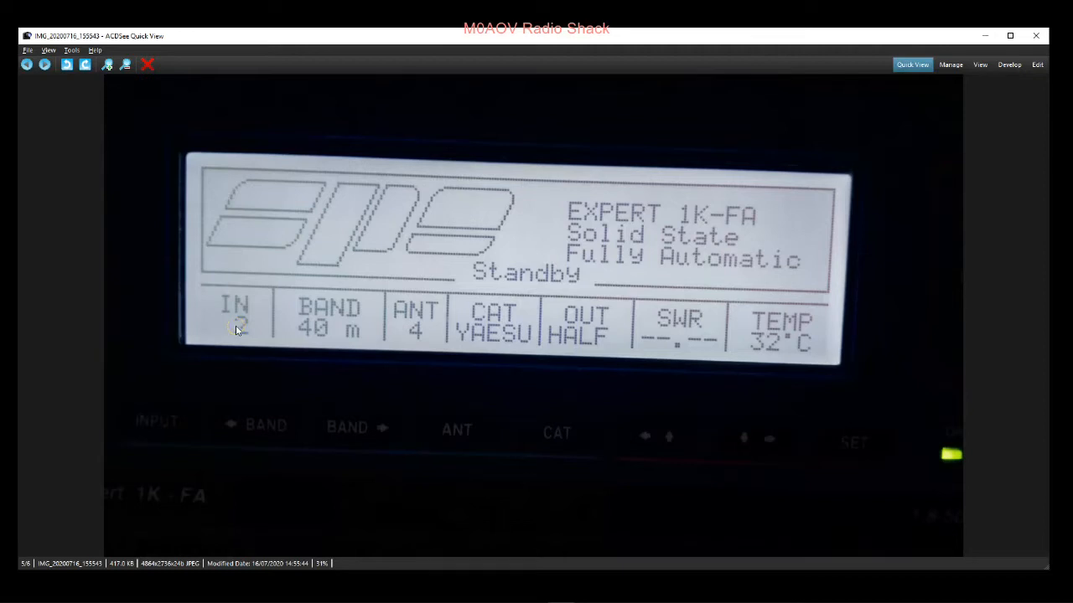
mouse_move(238, 330)
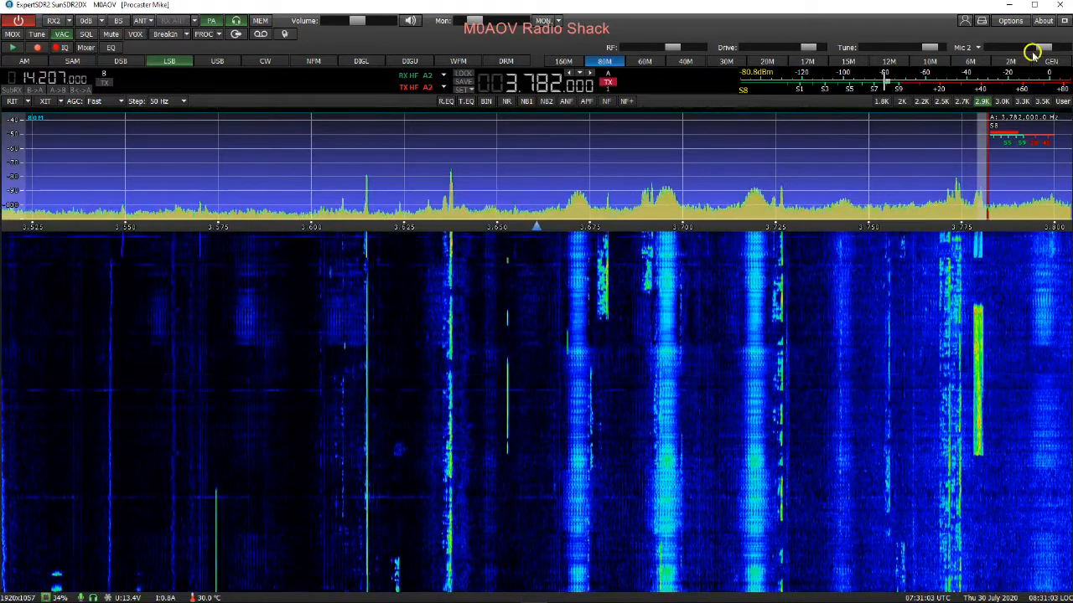
Show the SunSDR2 DX Ext Ctrl band-data grids for RX and TX modes in Options
click(1010, 20)
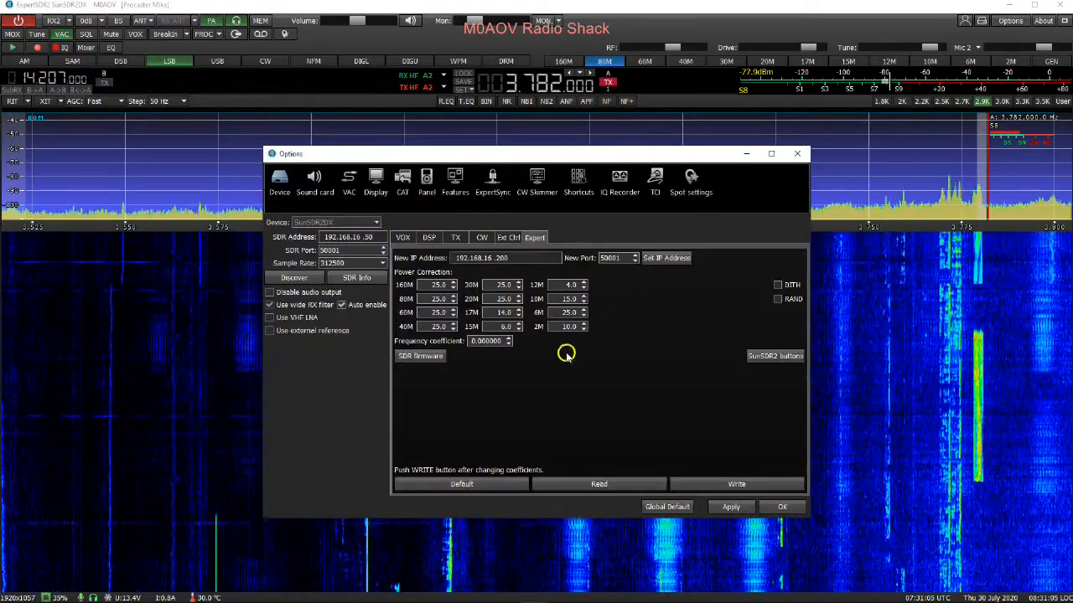
click(508, 237)
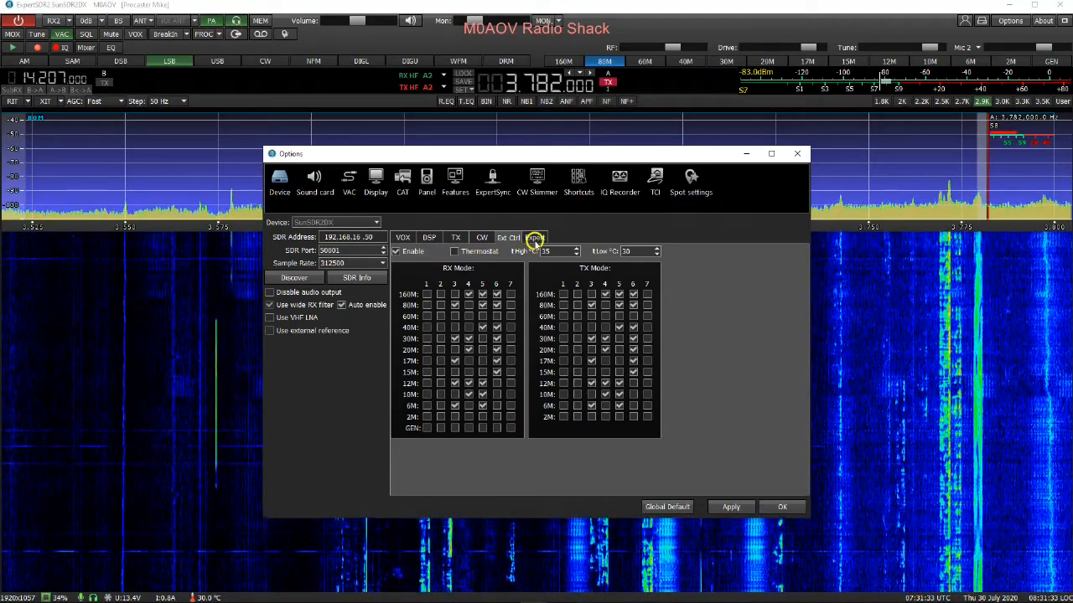
Write the per-band power correction coefficients from the Expert tab to the radio
click(534, 237)
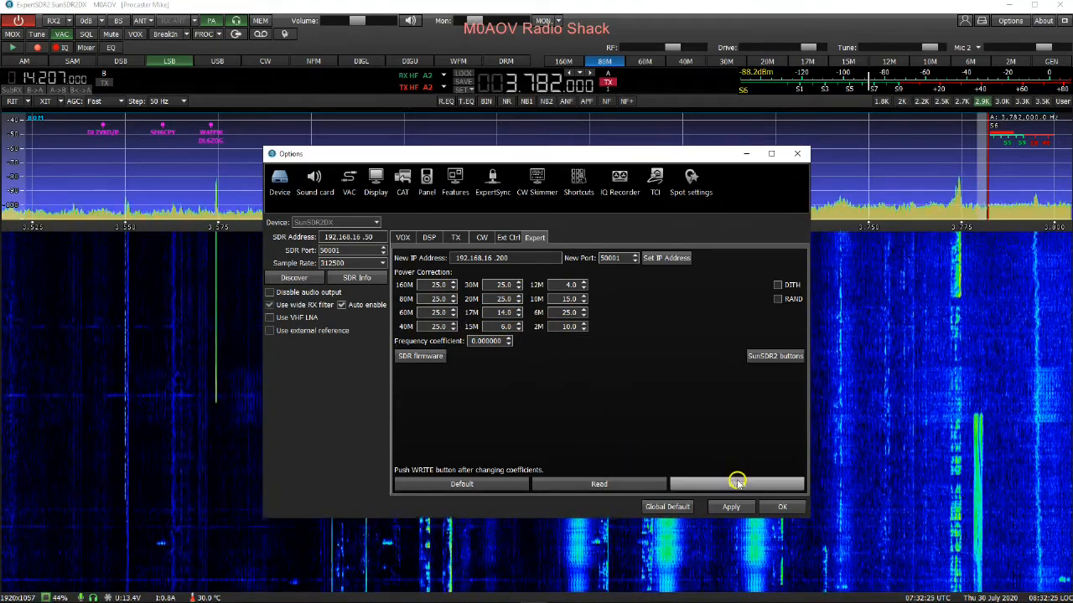
click(735, 484)
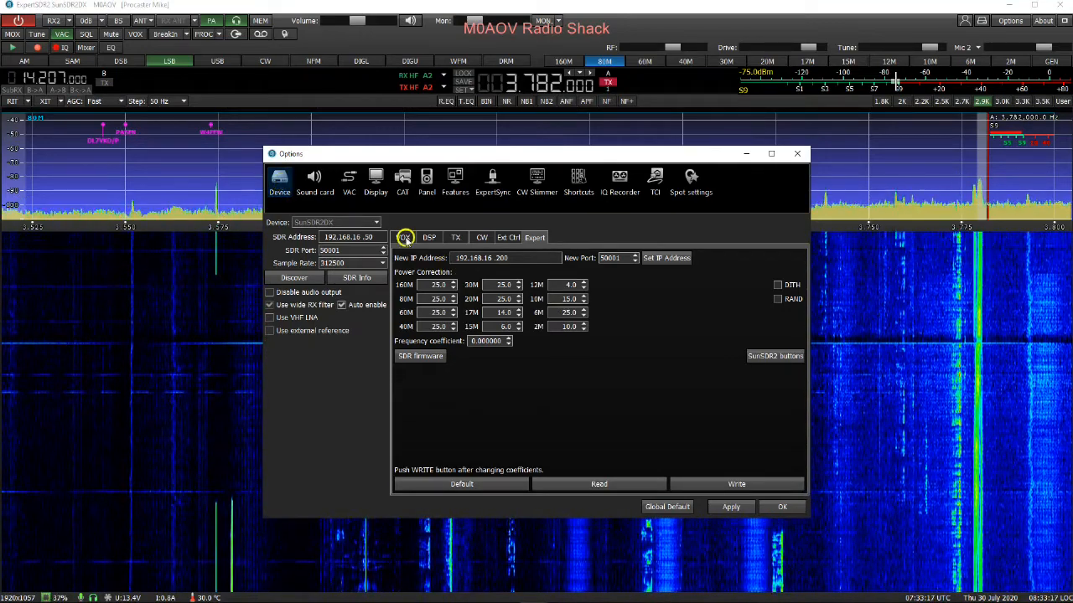
Set the TX high SWR protection threshold to 2.0, then view CW key port settings
click(429, 237)
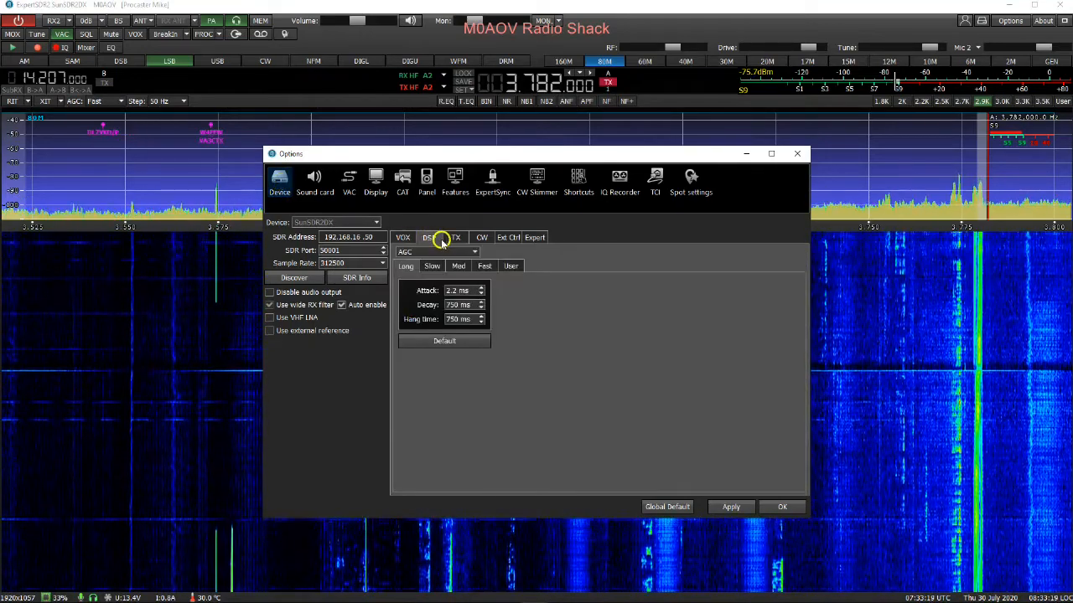
click(429, 237)
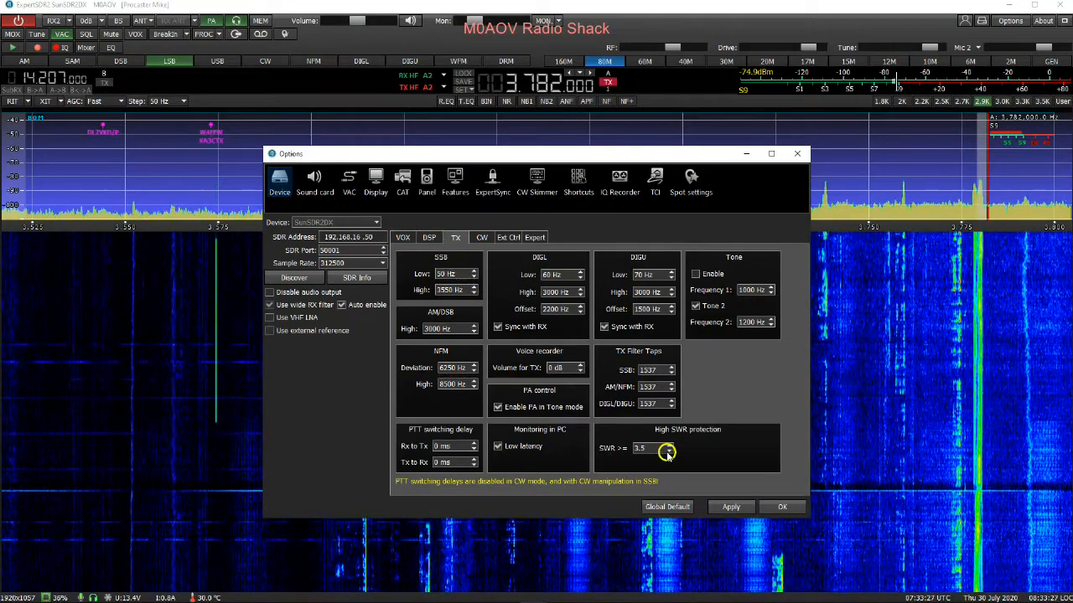
click(670, 450)
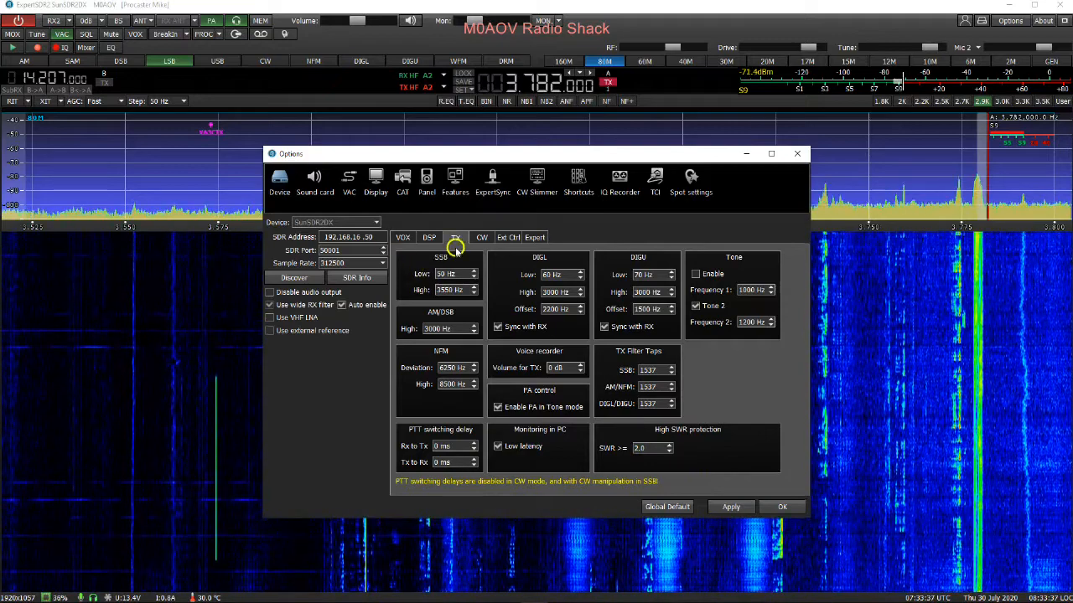
click(481, 238)
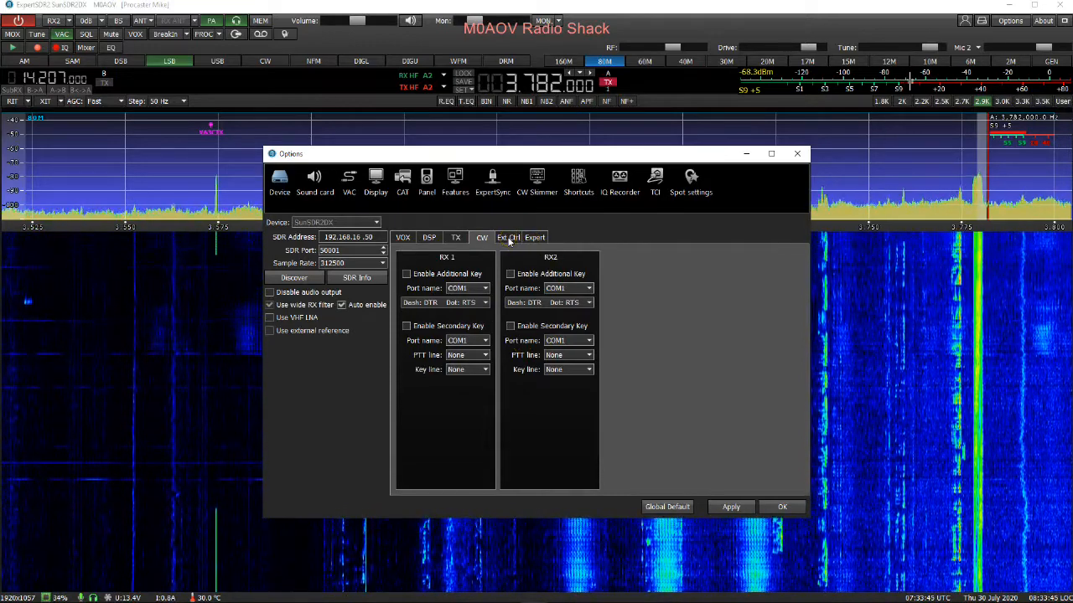
Review the Ext Ctrl RX/TX mode grids, then show the sound card settings
click(534, 237)
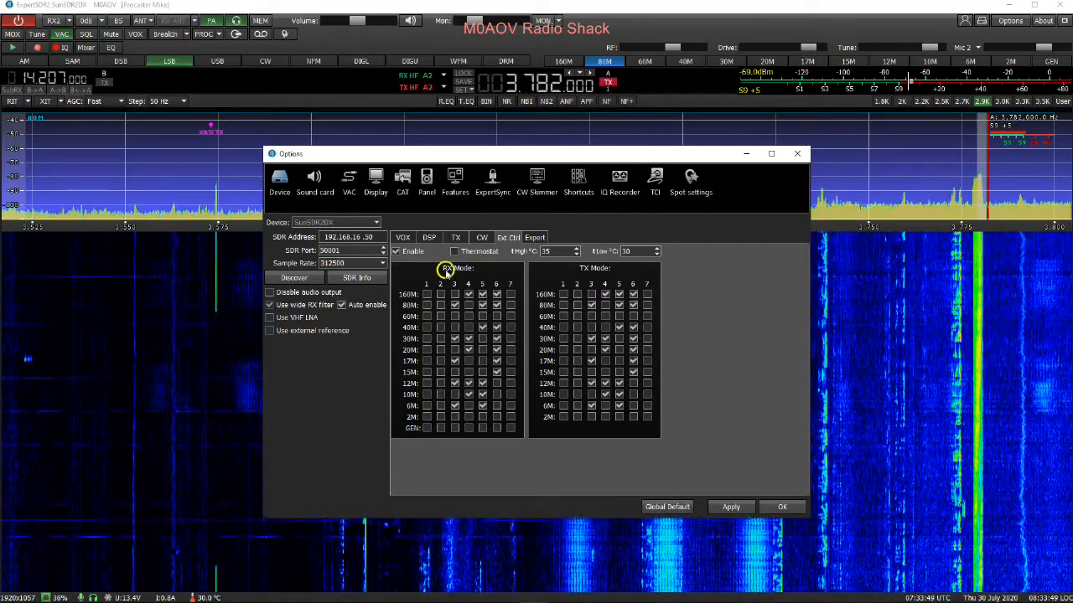
click(534, 238)
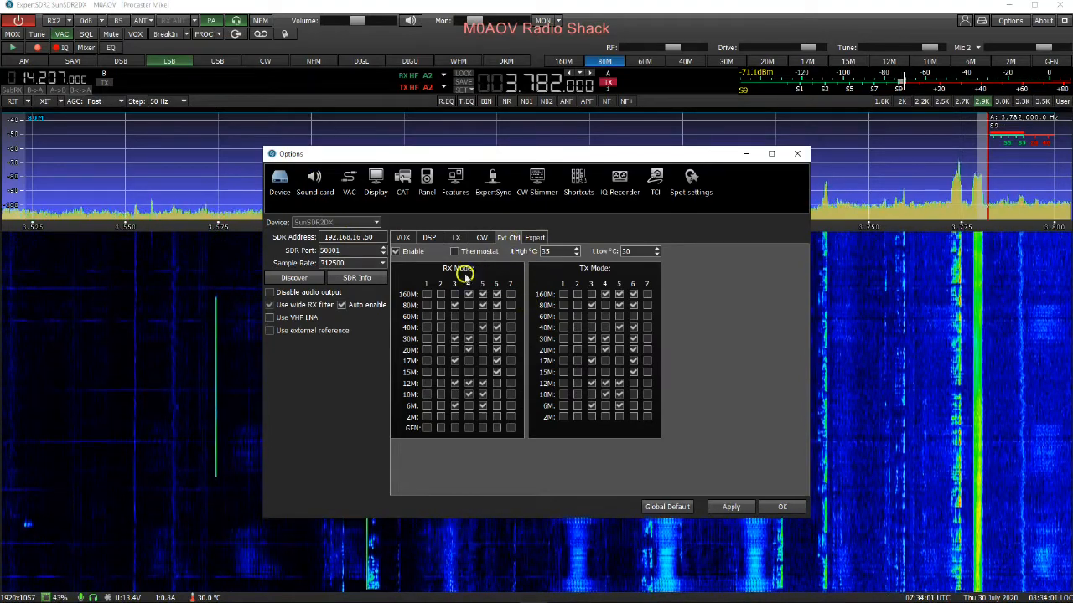
click(315, 180)
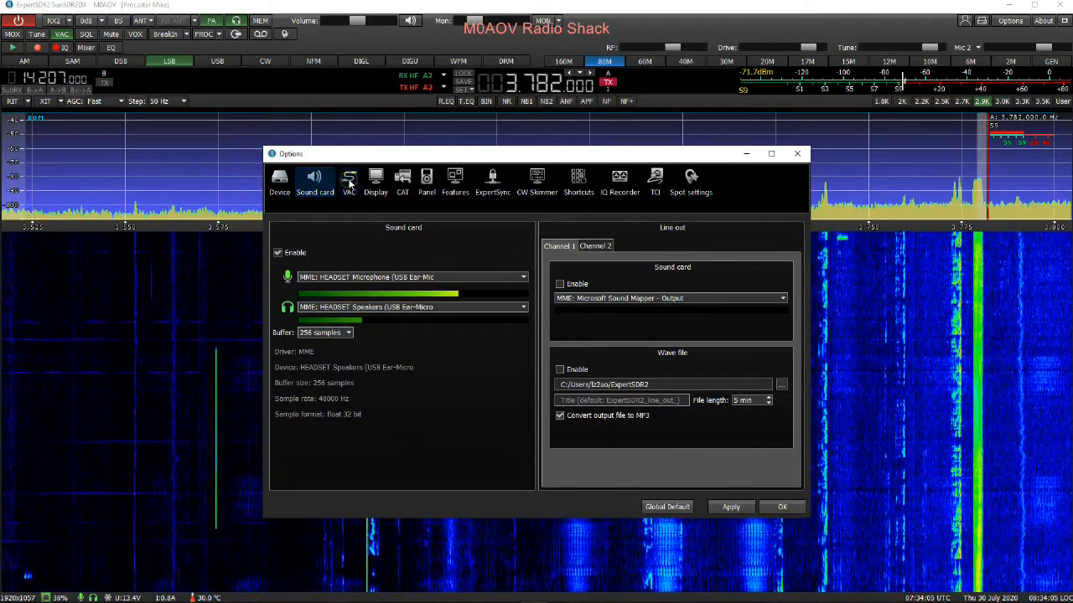
Tour virtual audio cable and display pages: waterfall, grid, filter, spectrum background, indicators
click(349, 180)
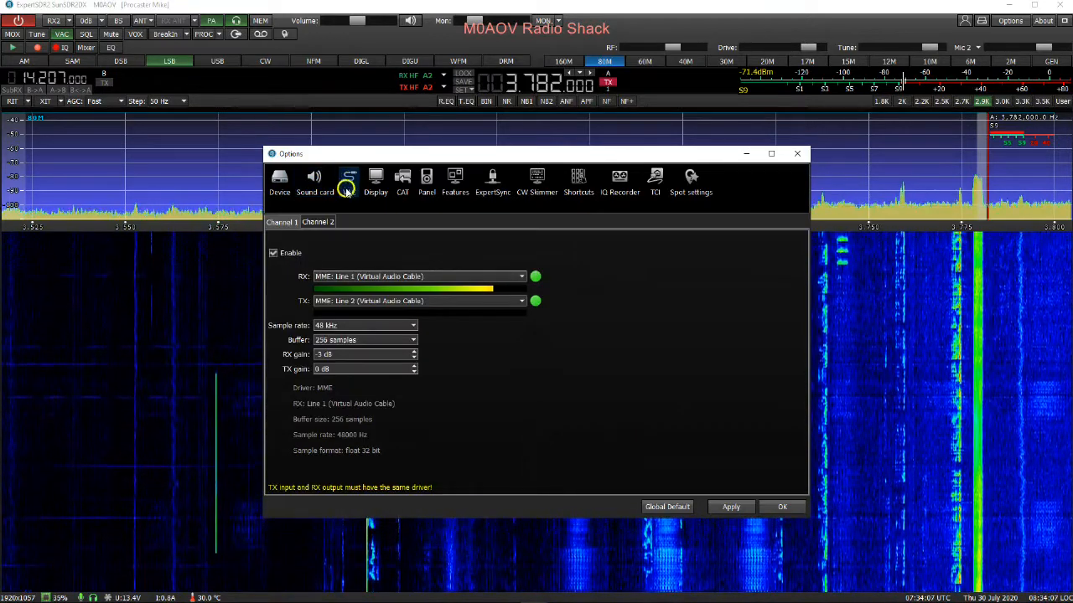
click(349, 180)
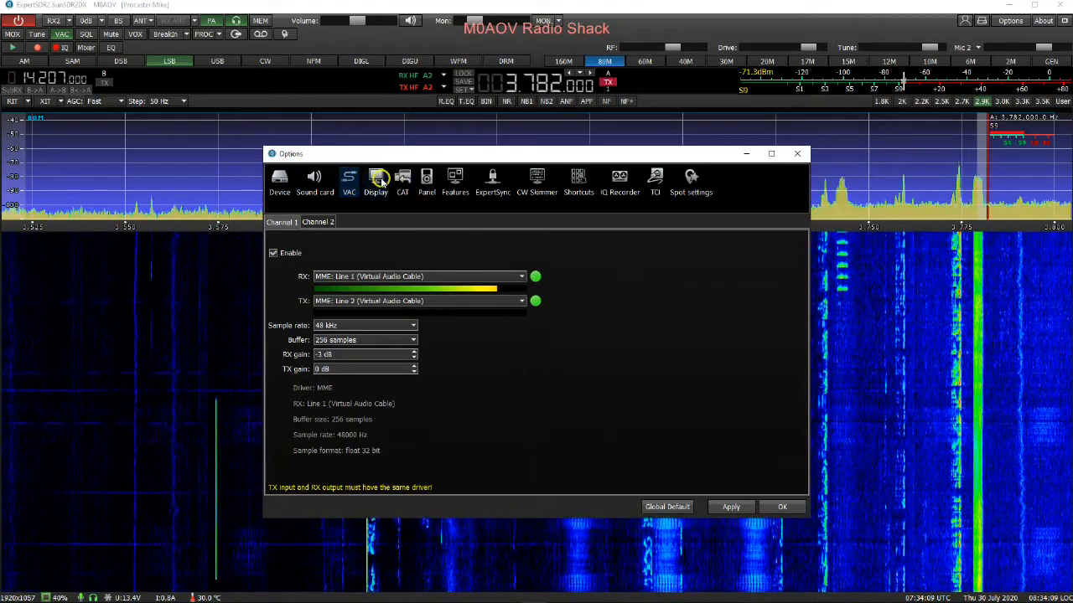
click(375, 180)
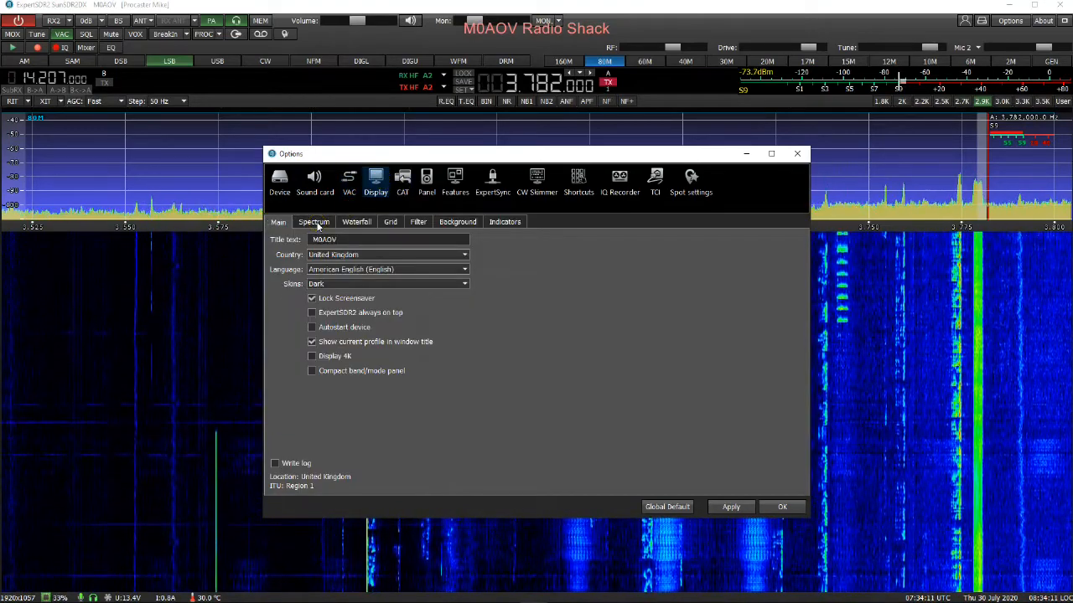
click(355, 221)
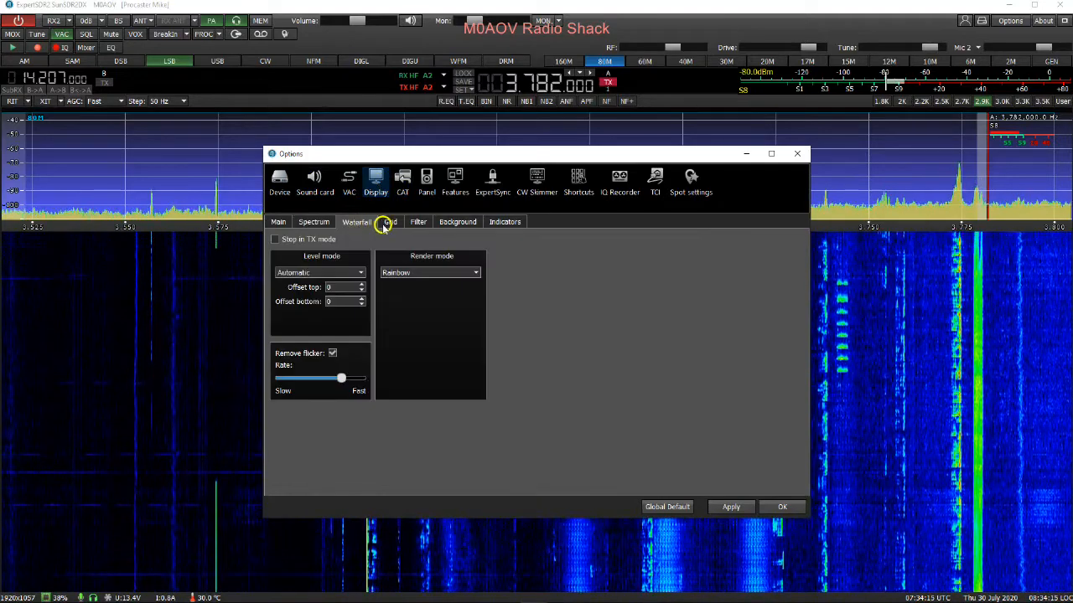
click(390, 222)
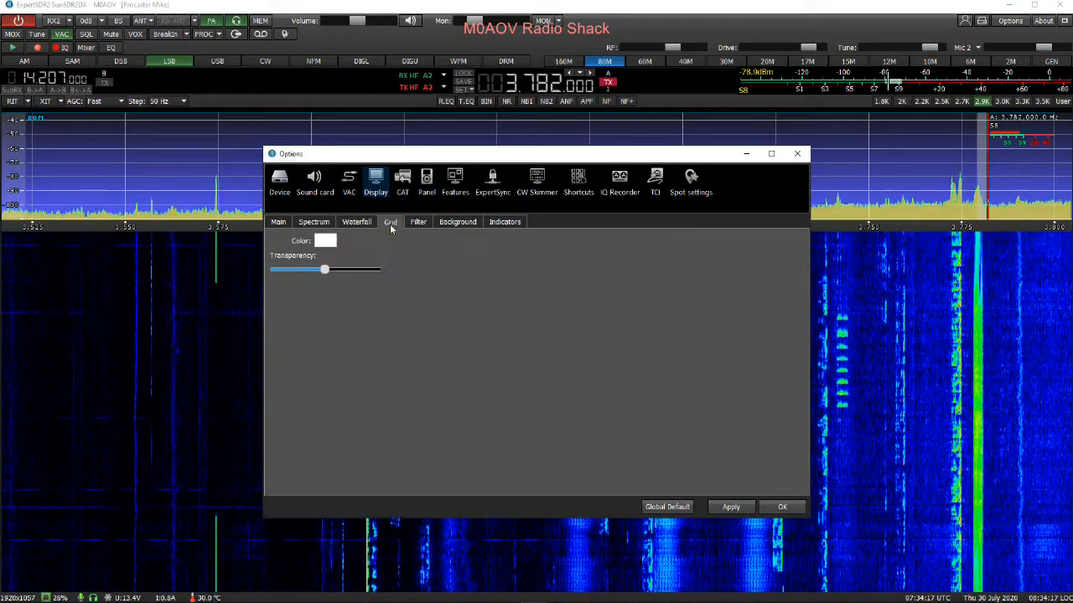
click(418, 221)
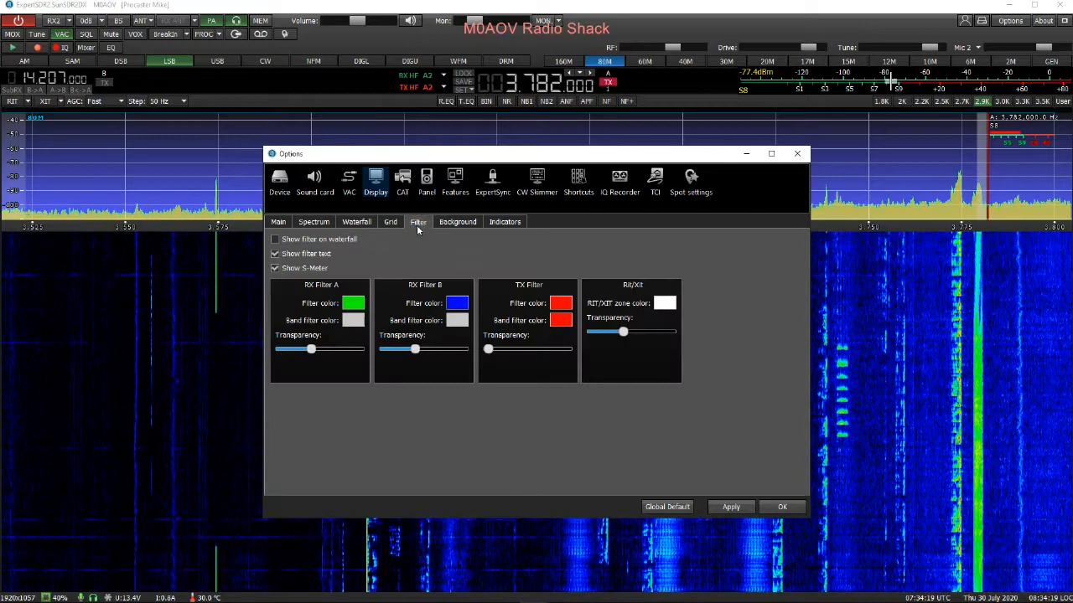
click(456, 221)
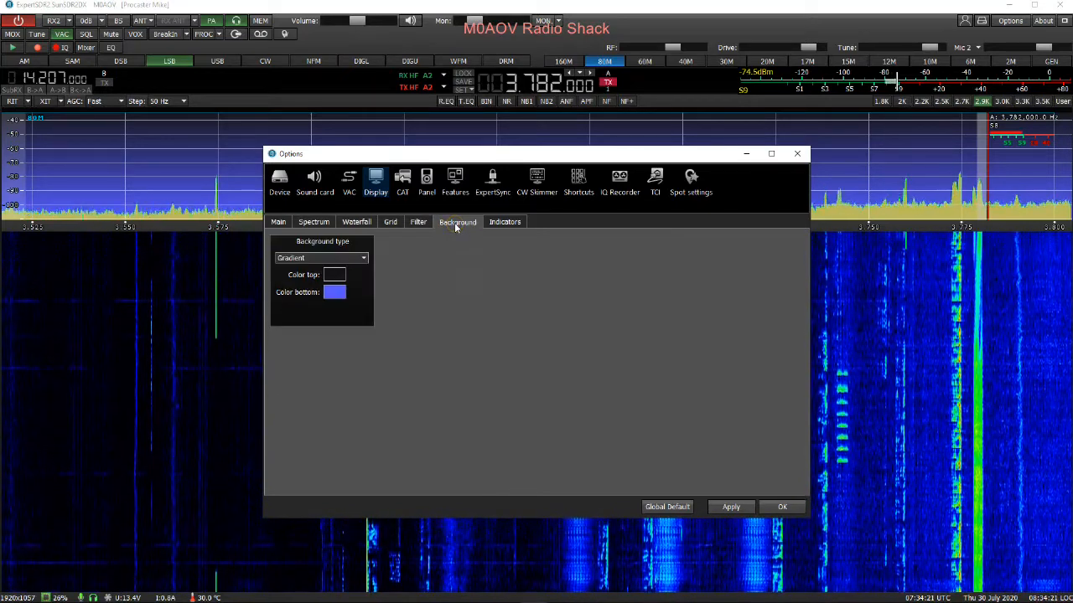
click(504, 222)
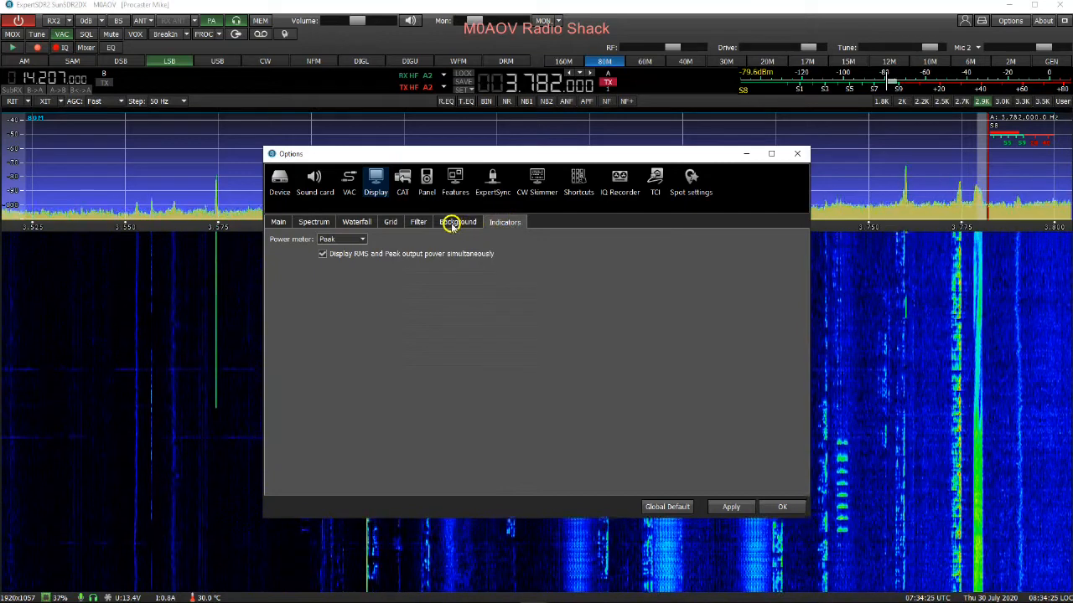
click(402, 180)
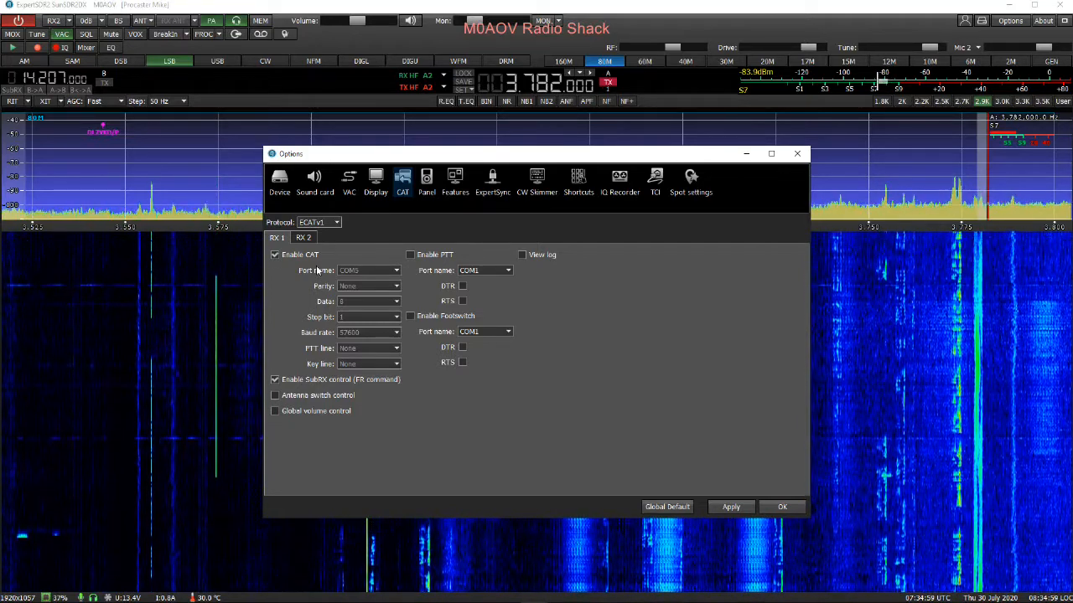
View the Panel settings, then the Features list with Log4OM and N1MM Logger
click(426, 179)
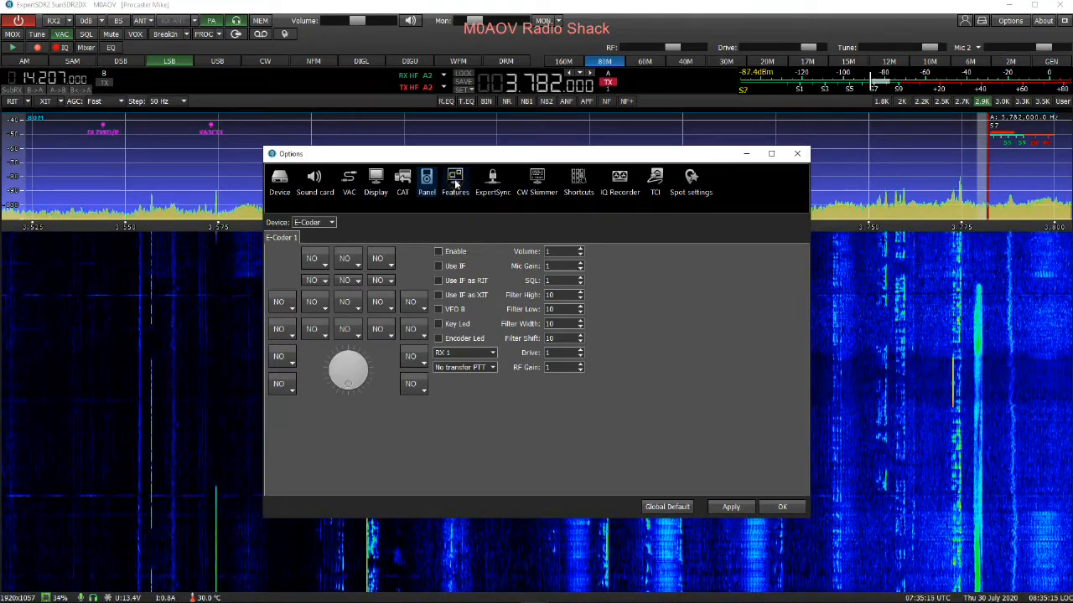
click(455, 181)
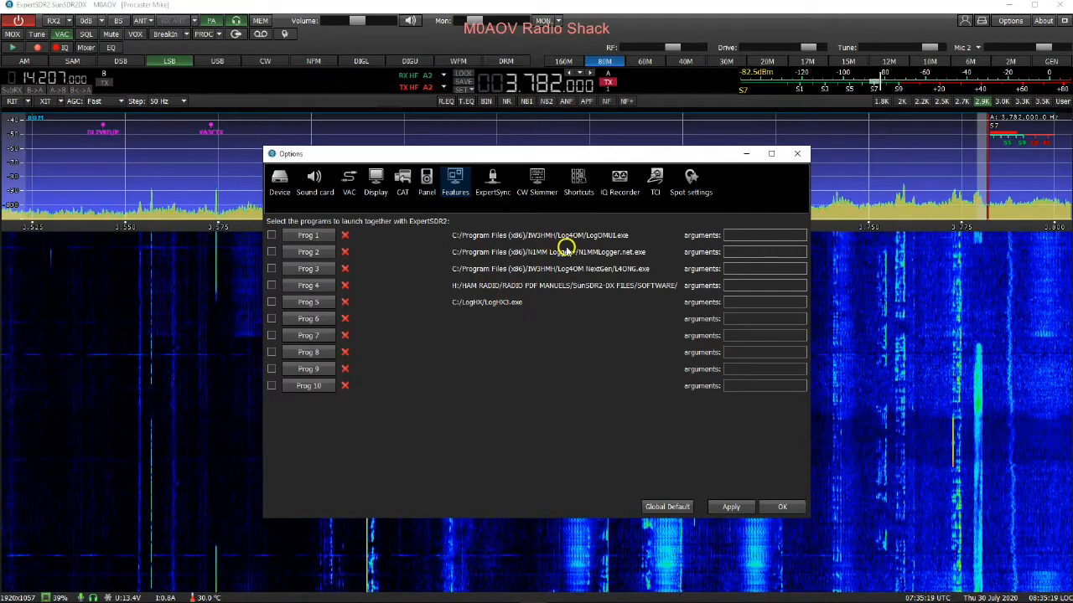
mouse_move(490, 310)
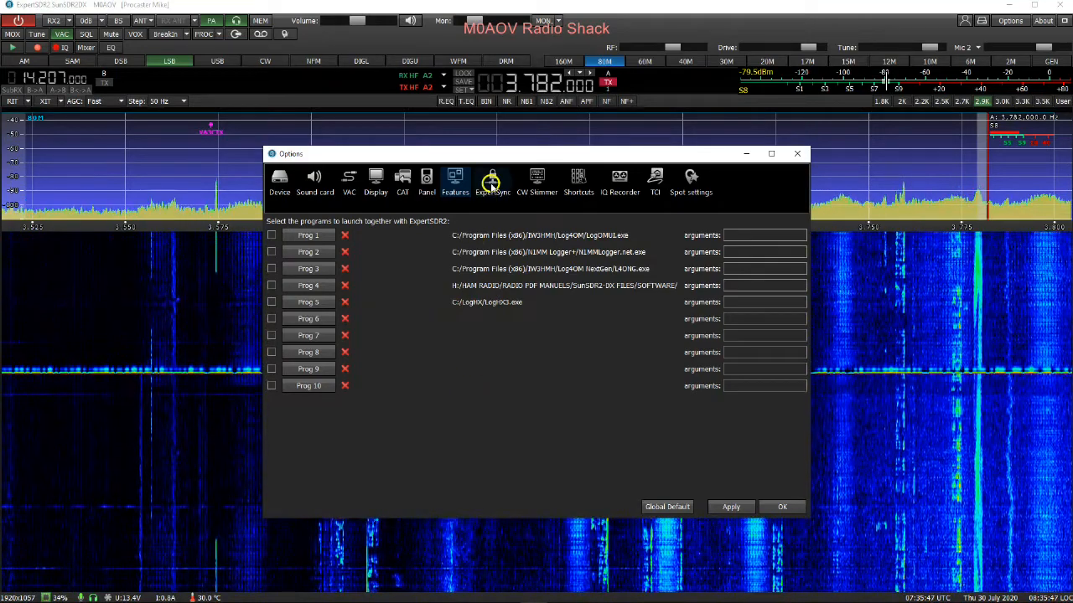
Browse ExpertSync, CW Skimmer, Shortcuts, IQ Recorder, TCI, then the Spot settings server list
click(492, 180)
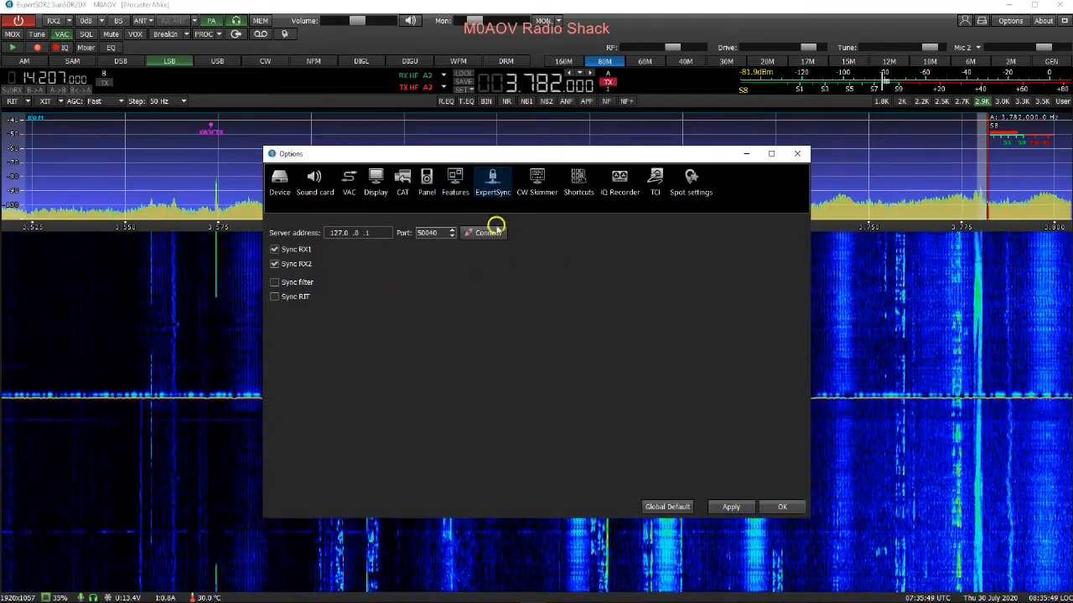
click(536, 180)
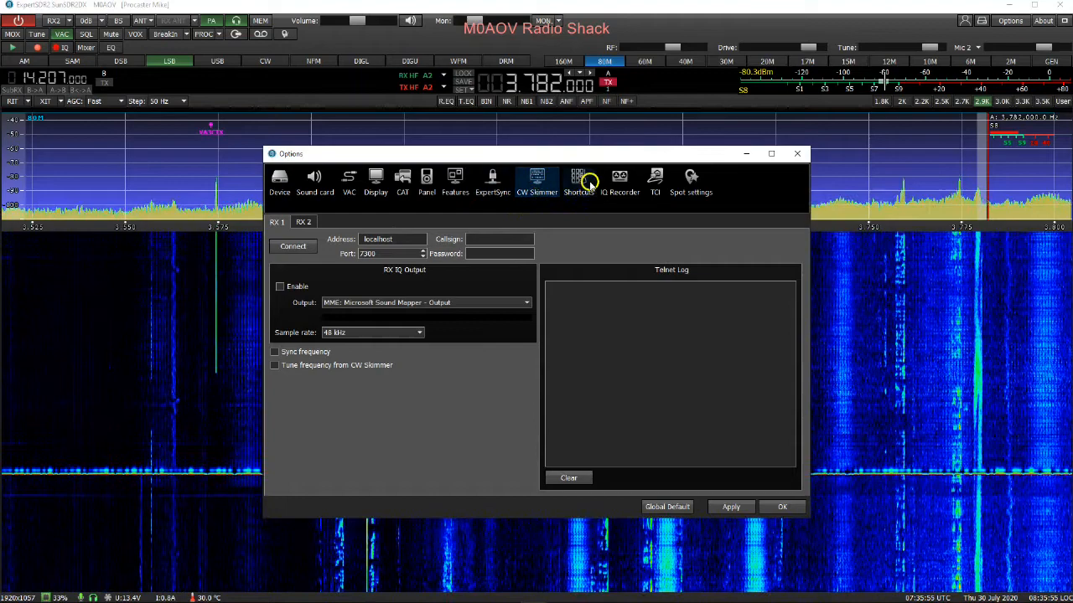
click(578, 180)
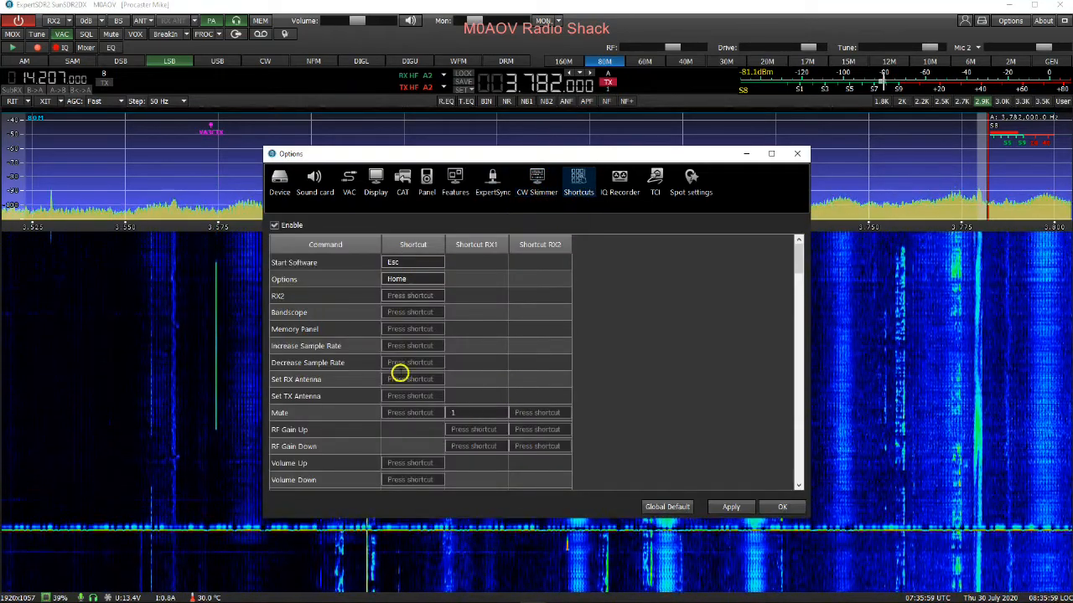
scroll(down, 3)
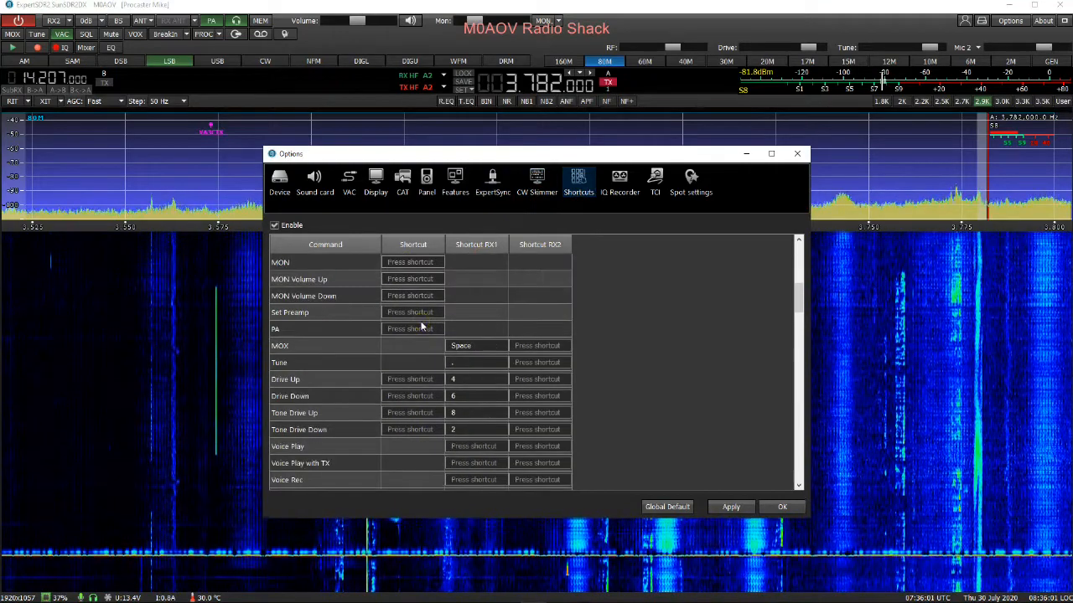
scroll(down, 3)
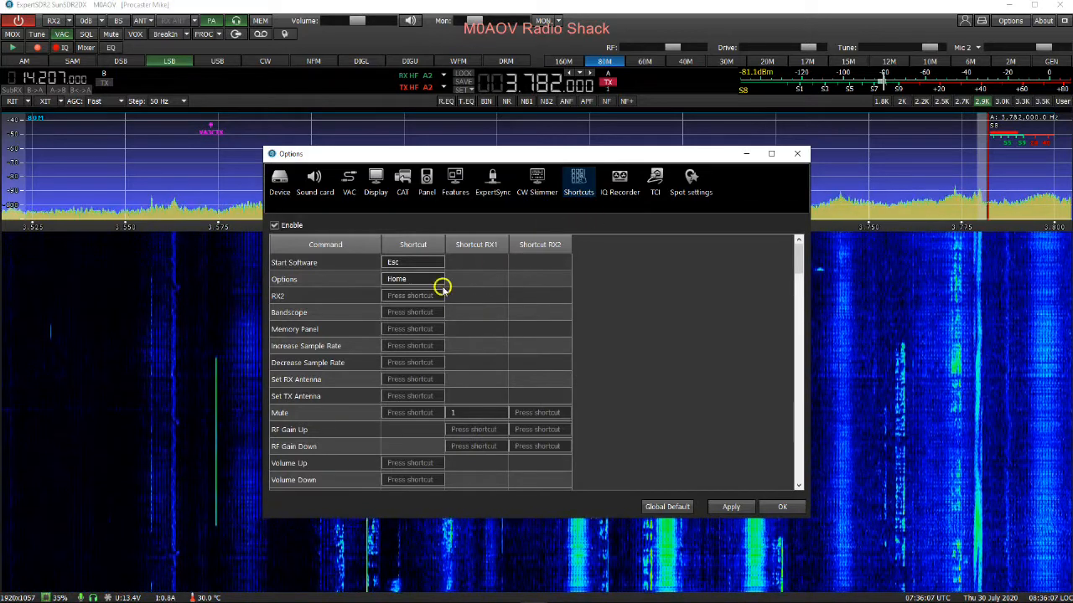
mouse_move(515, 311)
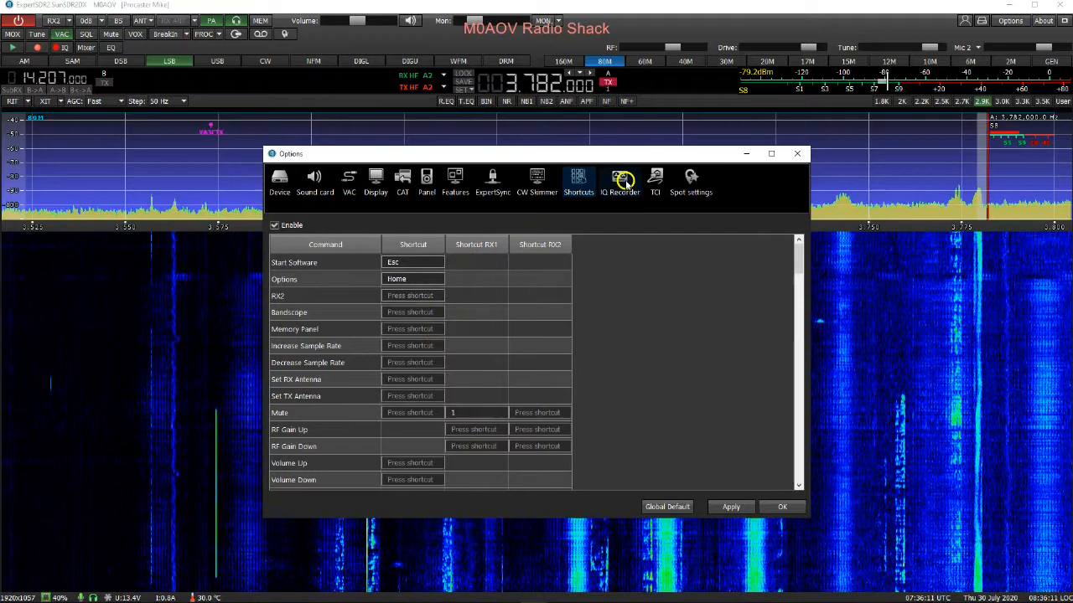
click(620, 180)
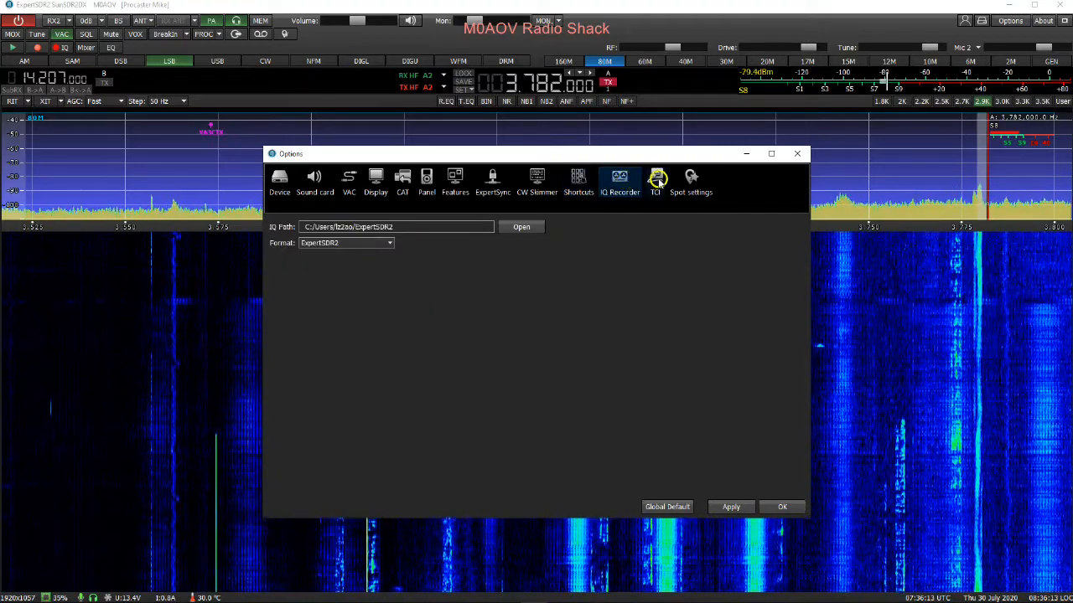
click(655, 180)
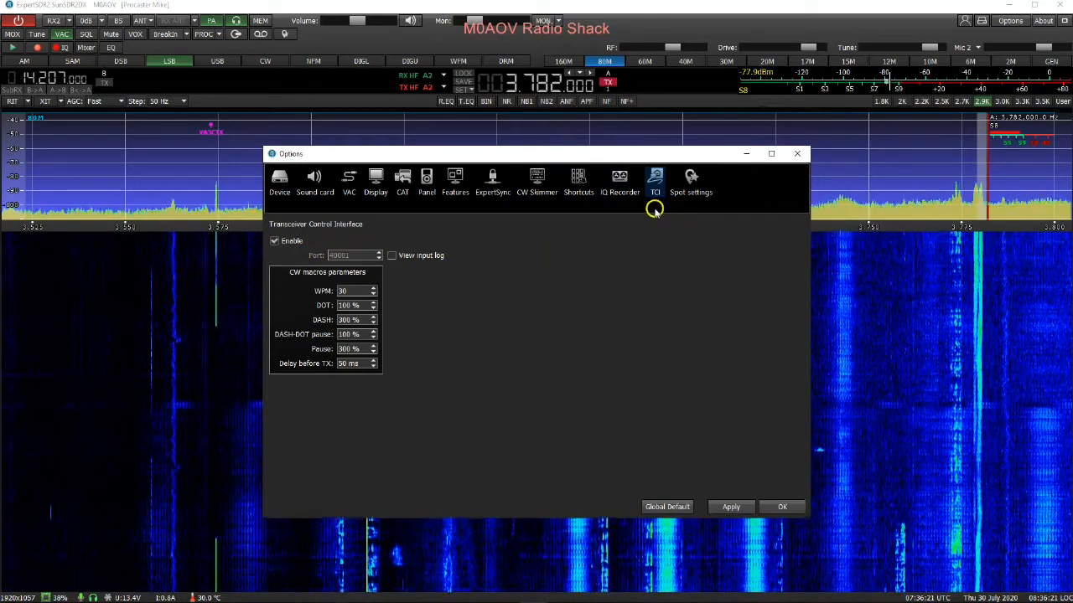
click(690, 182)
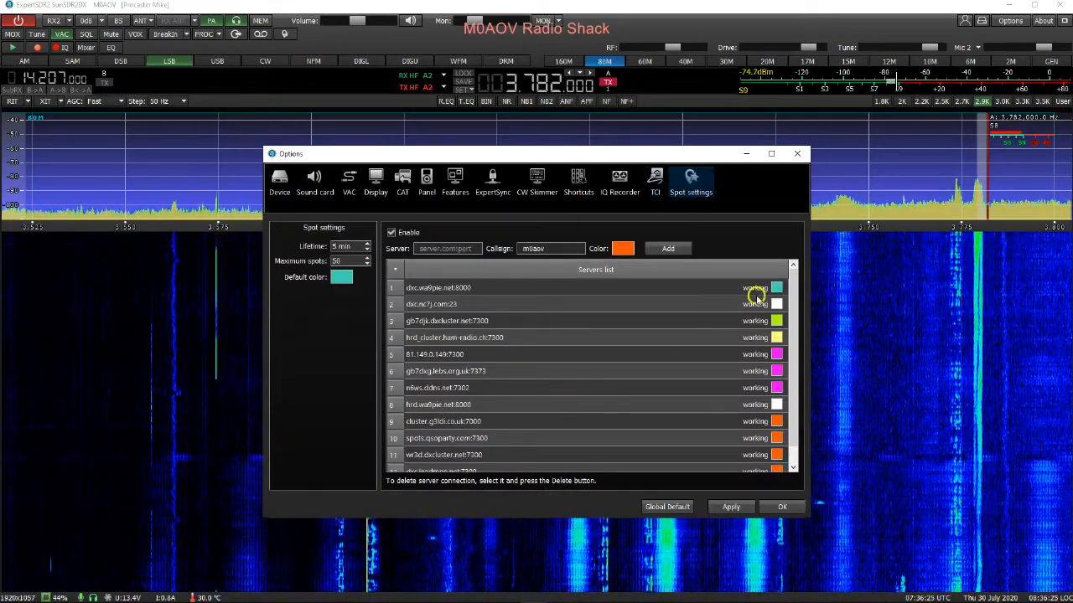
scroll(down, 3)
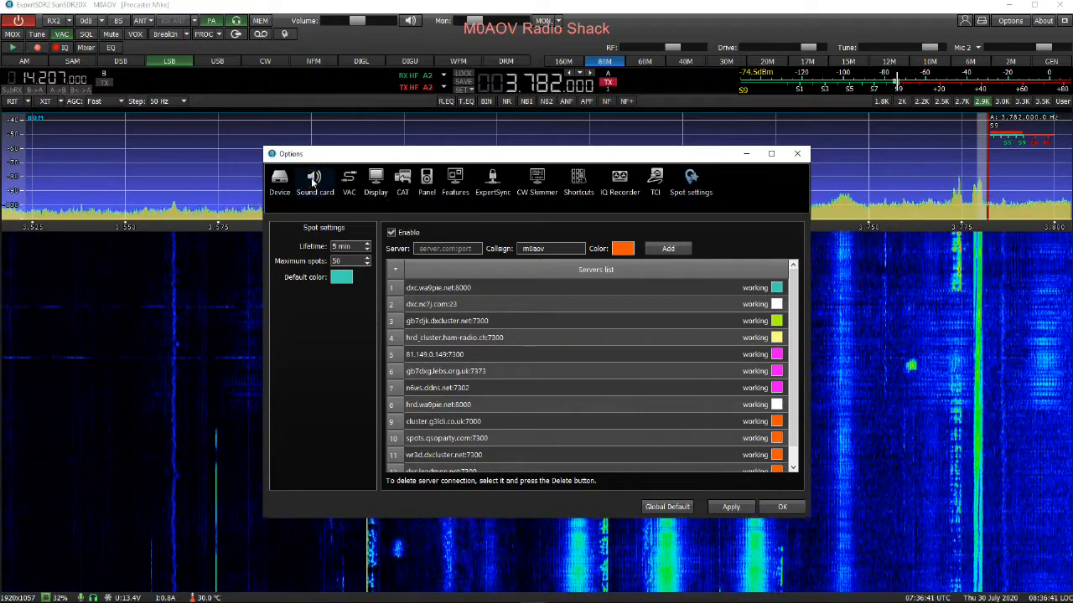
Review the sound card audio devices, then accept and close Options with OK
click(315, 181)
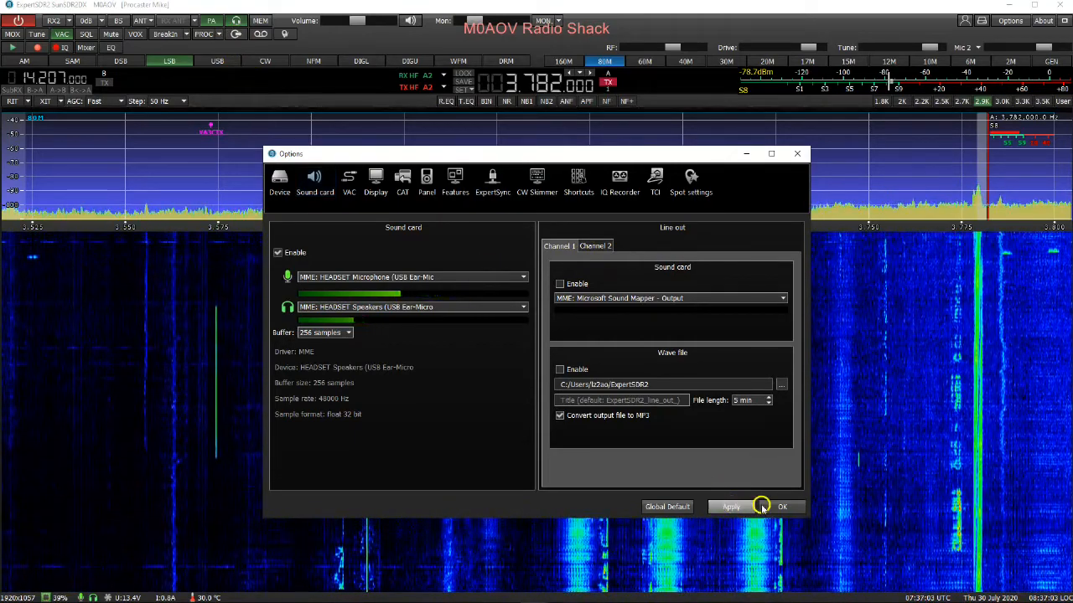
click(781, 506)
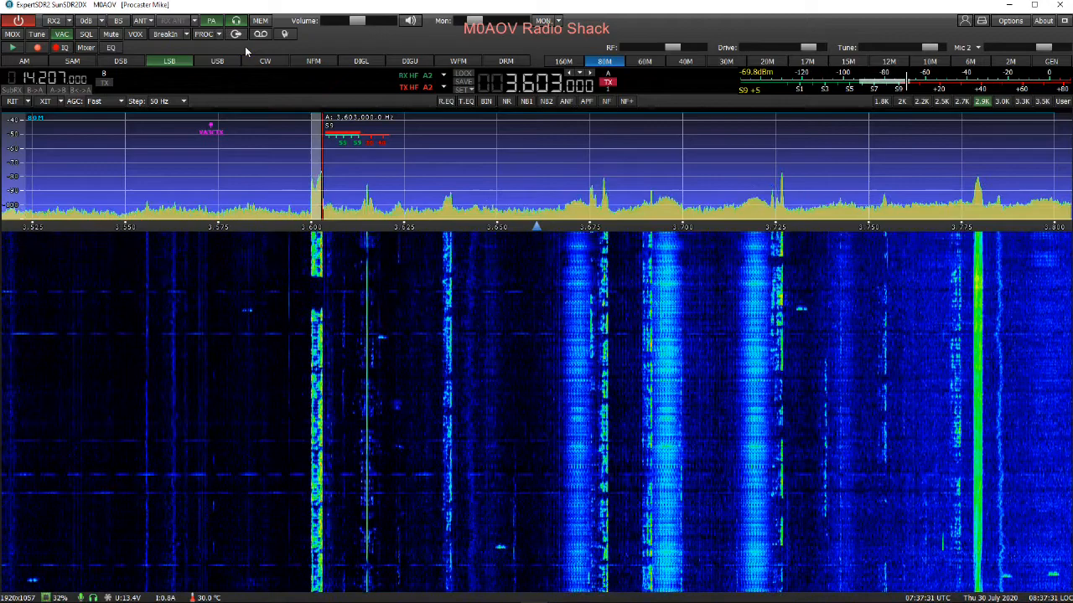
mouse_move(478, 249)
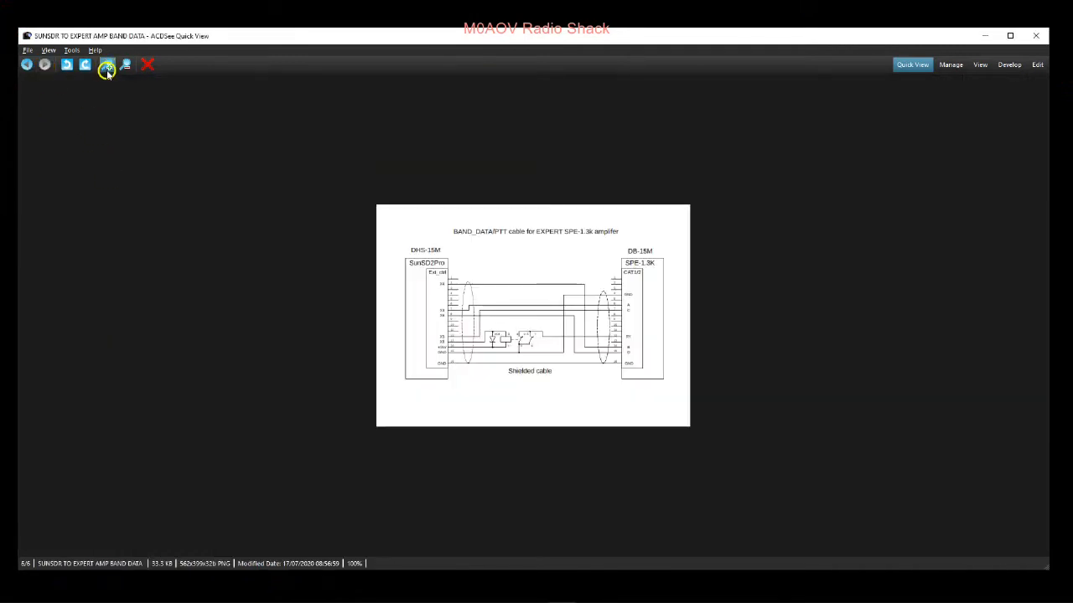
Zoom into the cable diagram, then go back to the Ext Ctrl settings photo
click(107, 65)
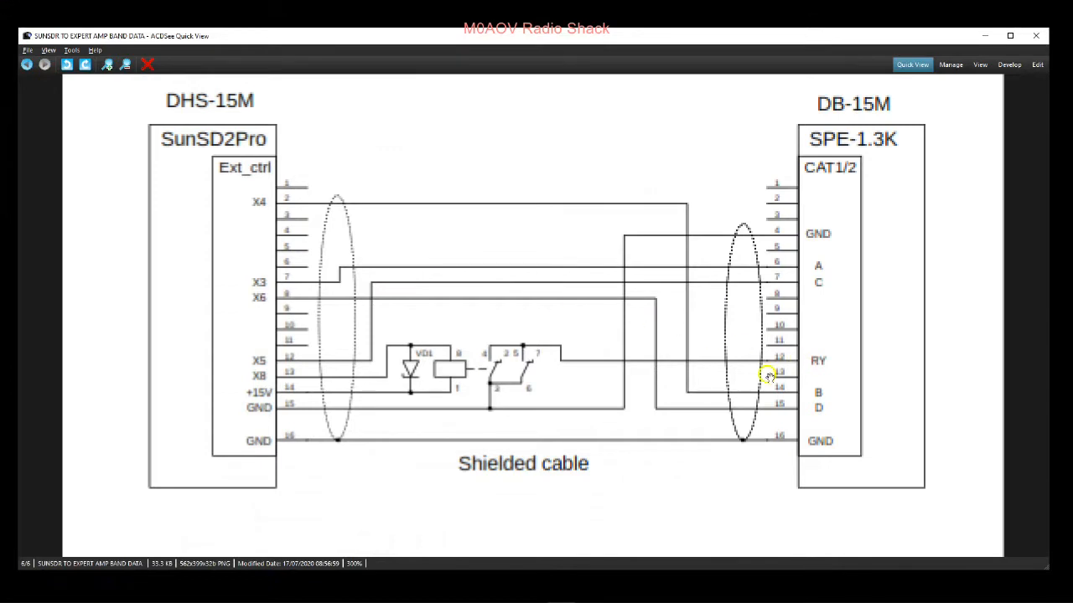
mouse_move(699, 352)
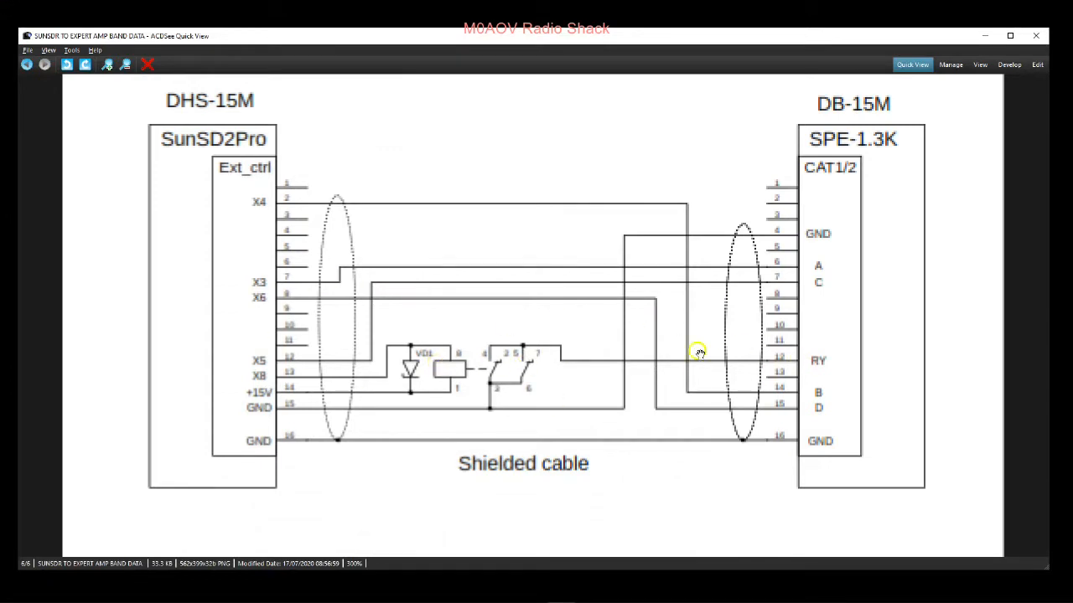
mouse_move(773, 335)
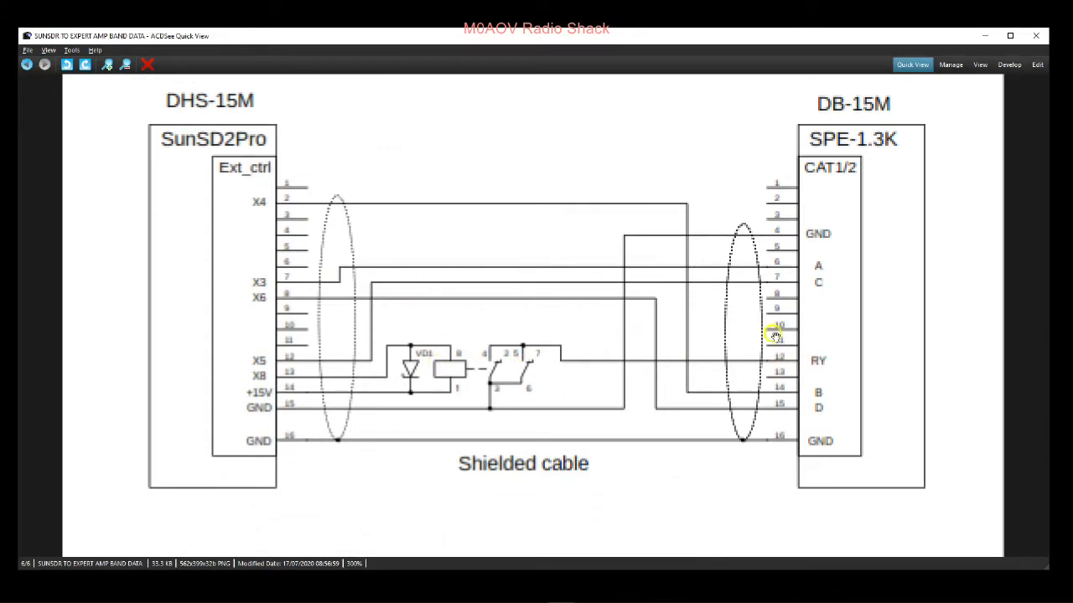
mouse_move(624, 354)
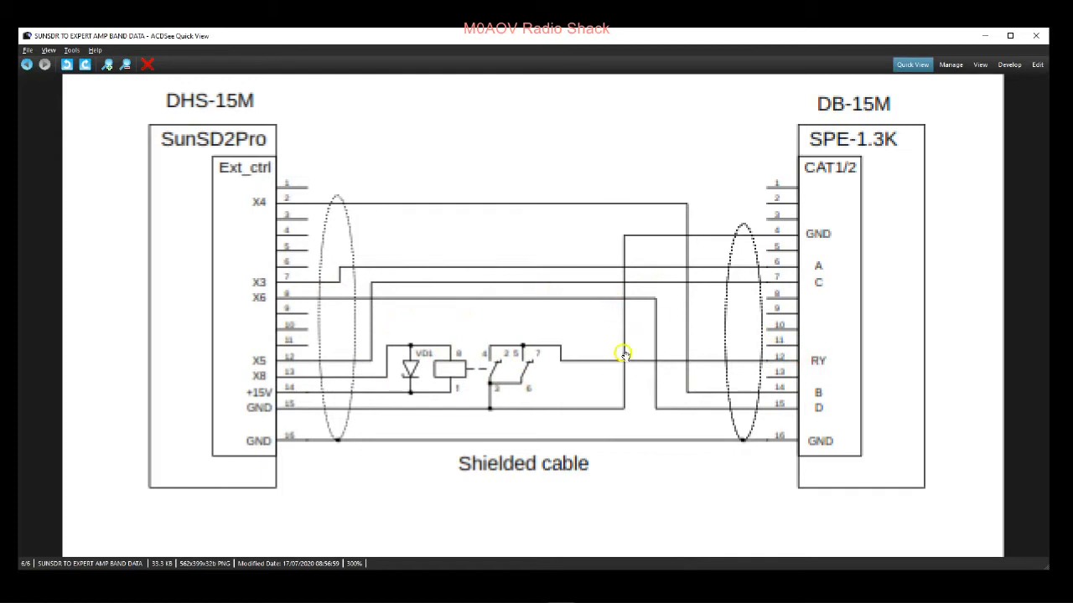
mouse_move(413, 335)
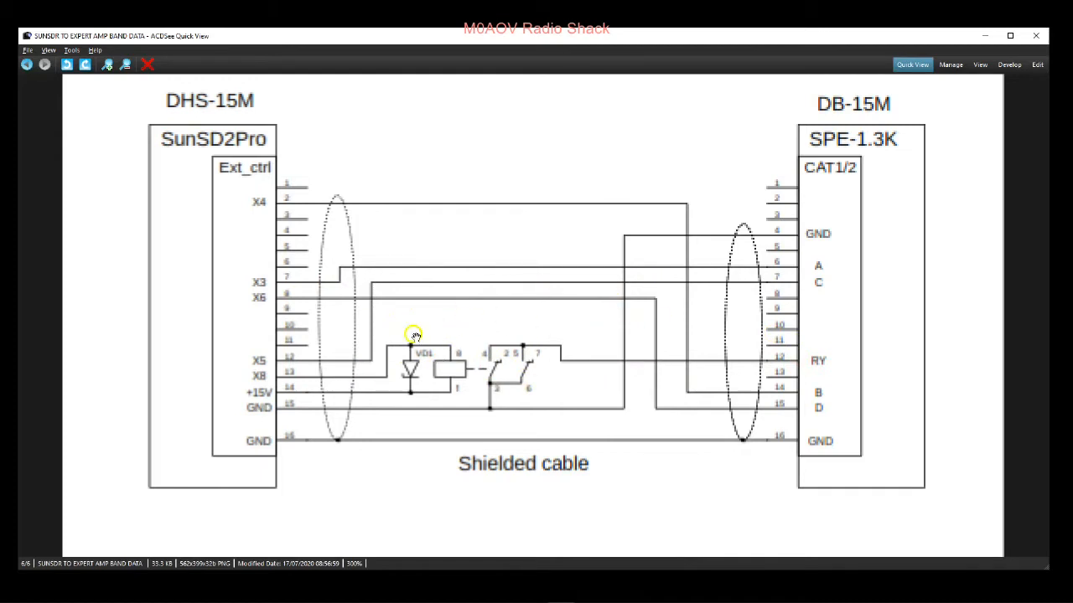
mouse_move(173, 159)
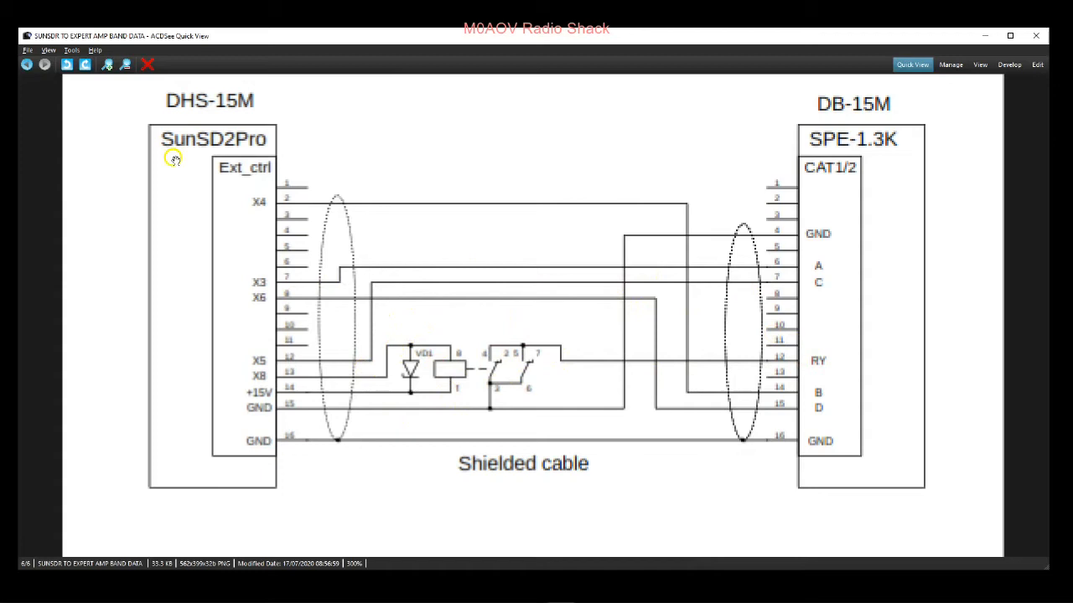
mouse_move(26, 66)
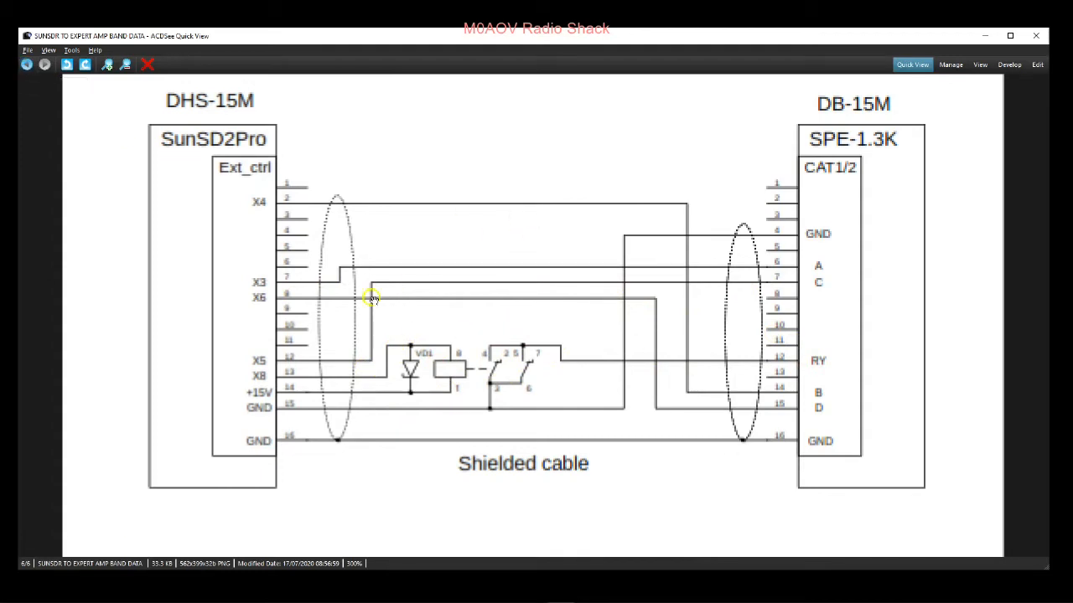
mouse_move(27, 66)
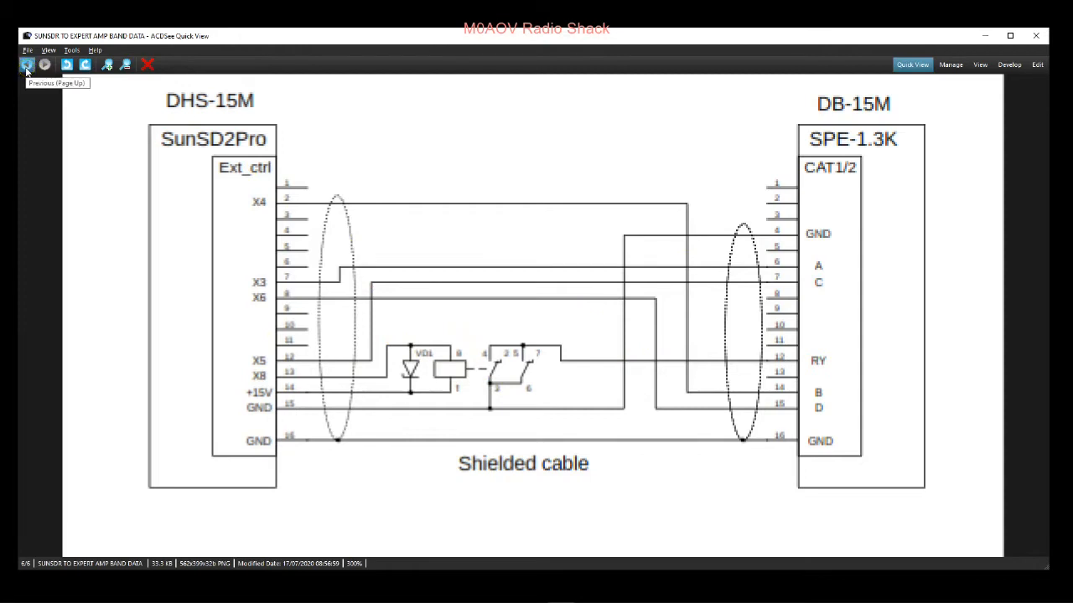
click(43, 65)
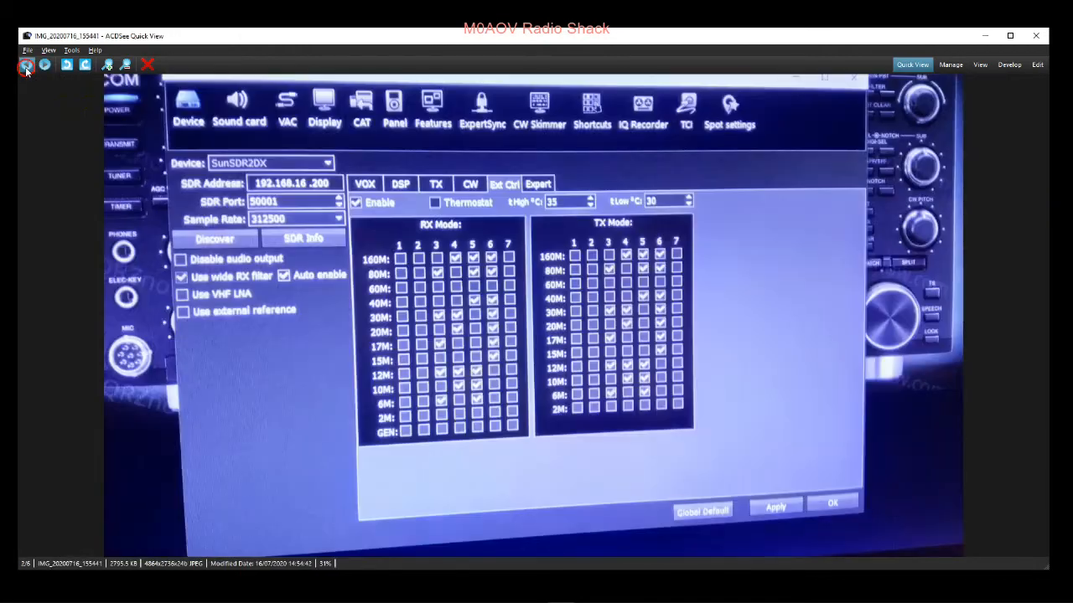